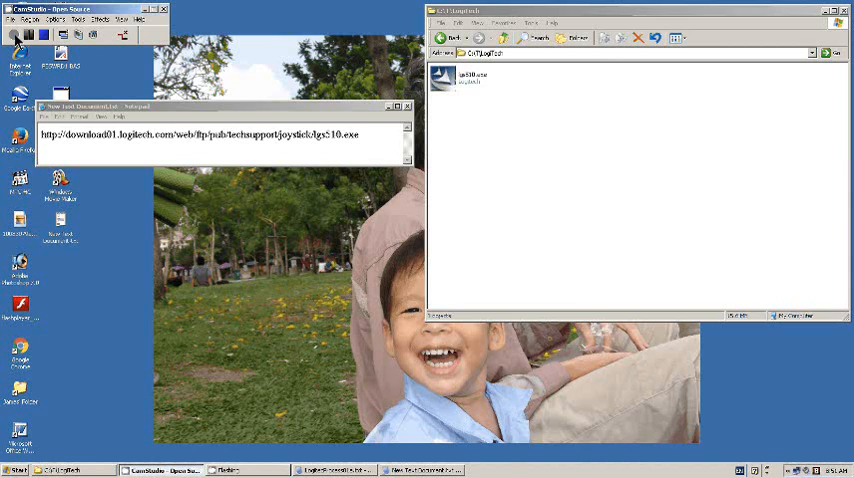
pyautogui.moveTo(490, 120)
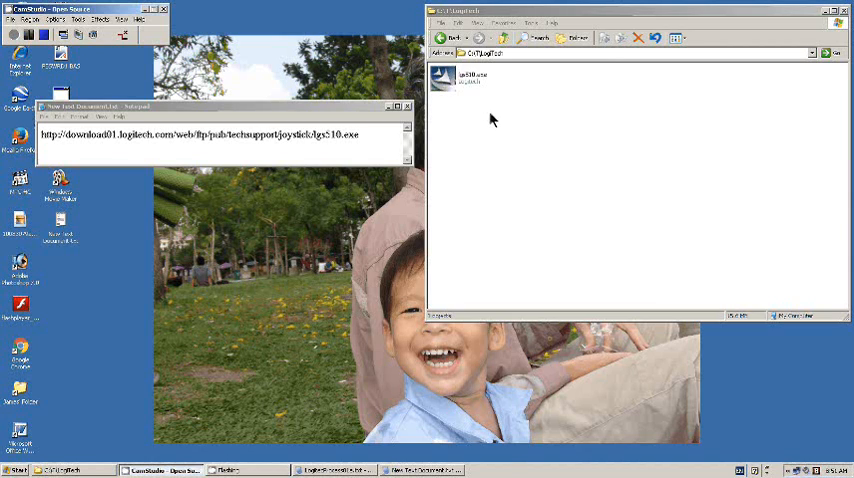
pyautogui.moveTo(496, 88)
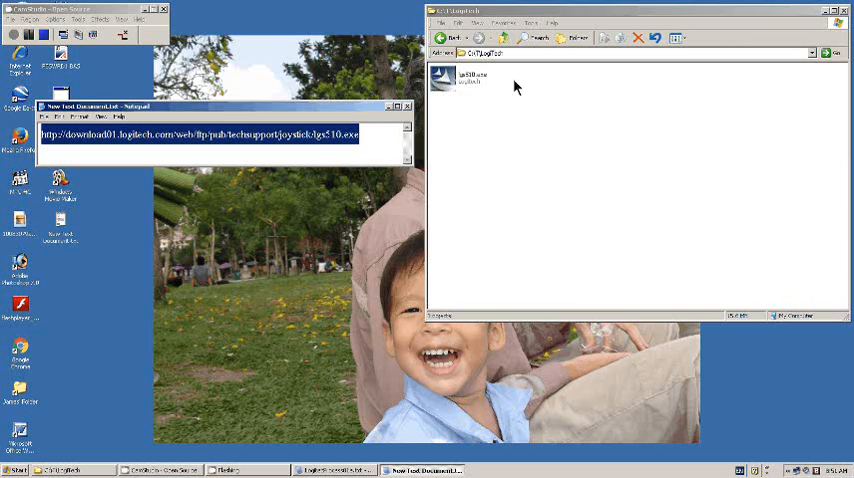
pyautogui.moveTo(476, 104)
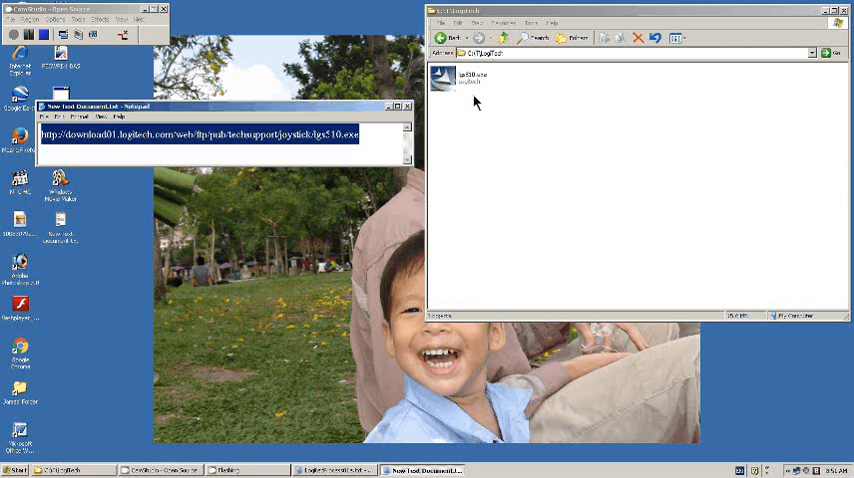
# Step: Close the Notepad note with the Logitech driver link, leaving the installer folder showing
pyautogui.click(412, 106)
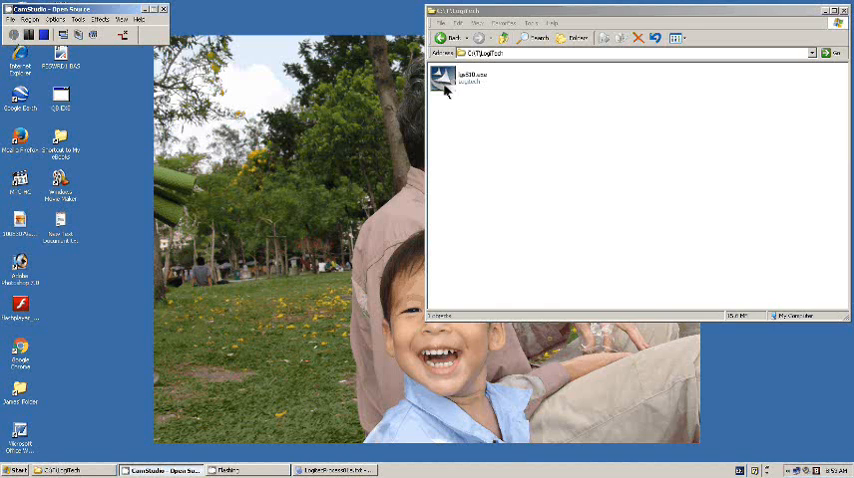
# Step: Run the downloaded Logitech installer and allow it past the security warning
pyautogui.doubleClick(444, 78)
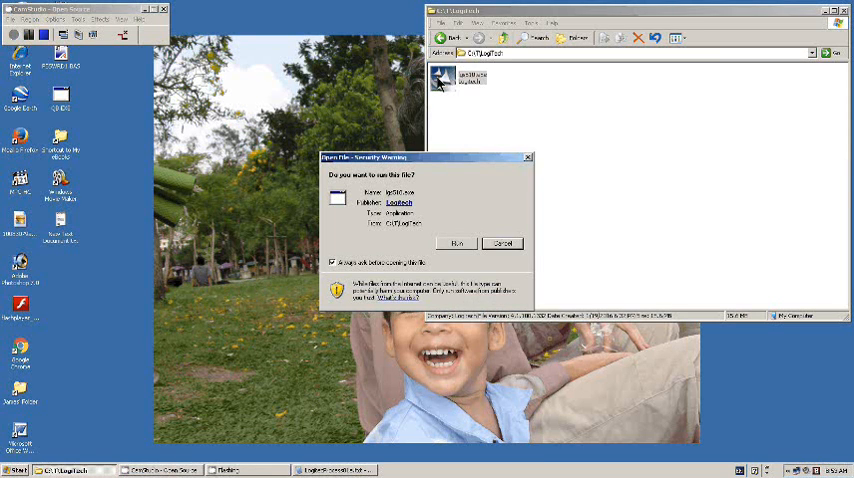
pyautogui.click(458, 244)
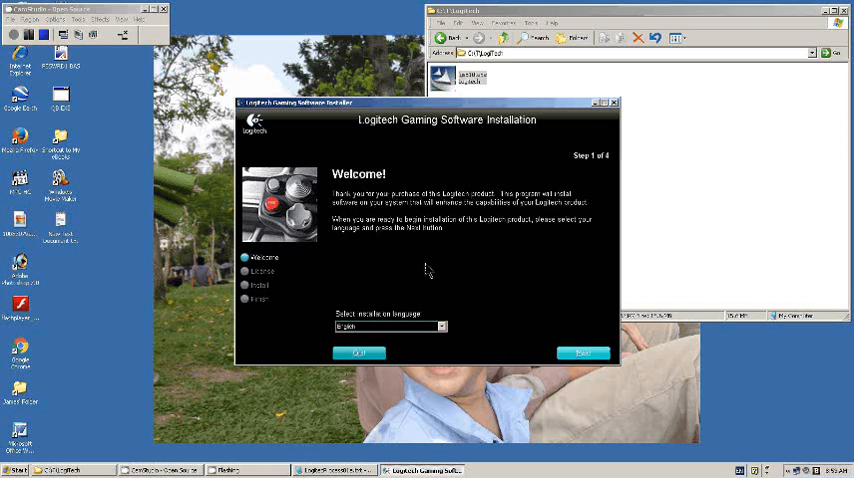
# Step: Accept the Logitech Gaming Software license terms and continue into the setup wizard
pyautogui.click(584, 352)
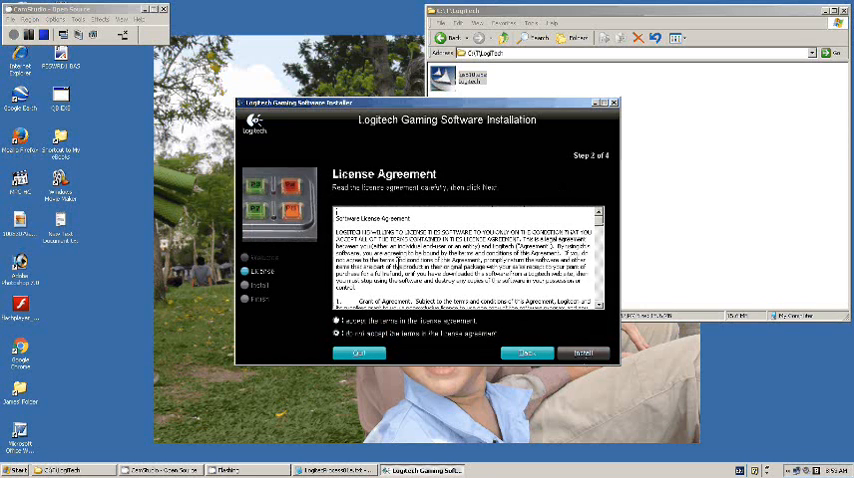
pyautogui.click(336, 320)
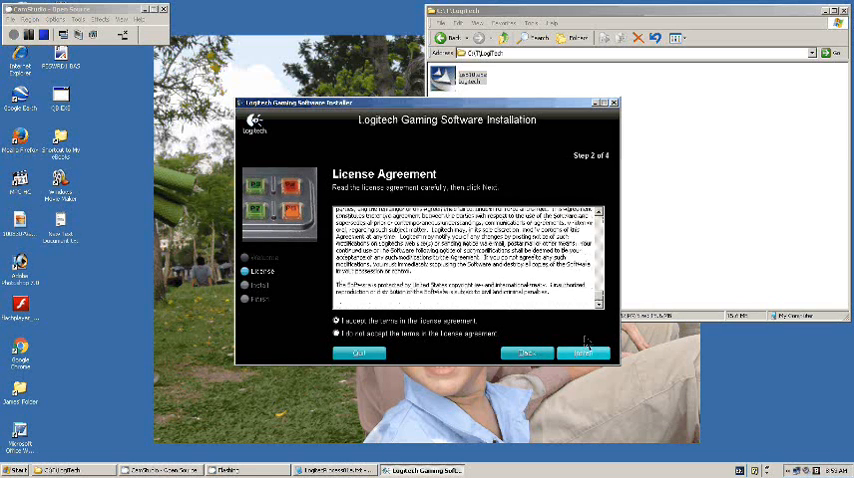
pyautogui.click(584, 352)
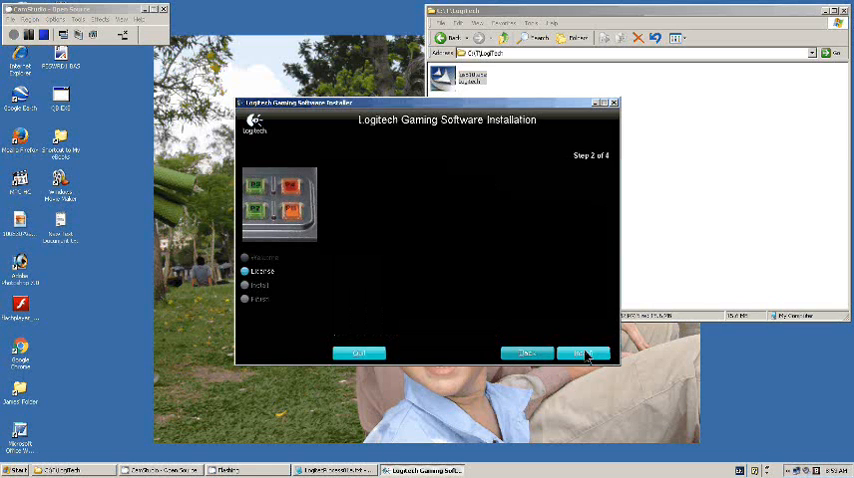
pyautogui.click(584, 352)
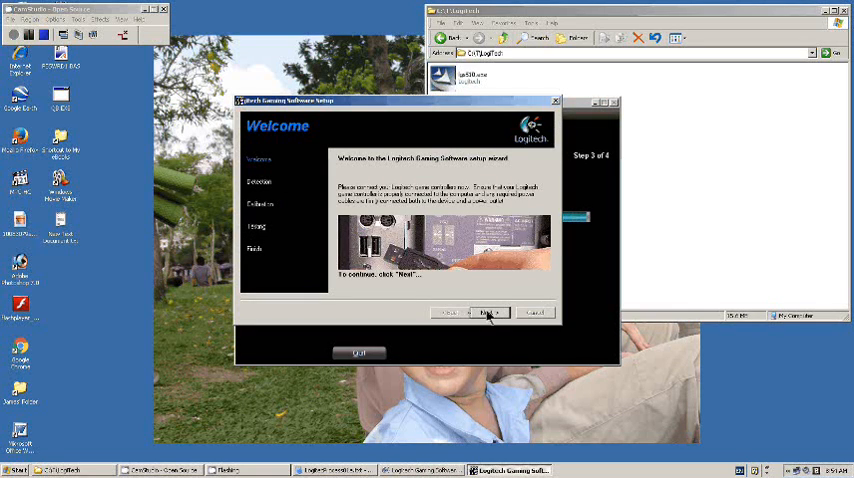
pyautogui.moveTo(448, 224)
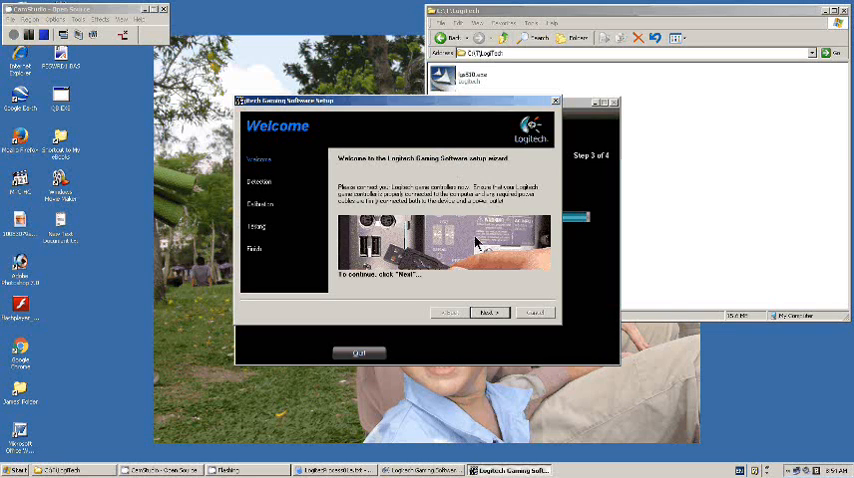
# Step: Start the gaming software installation and let it detect the connected joystick
pyautogui.click(490, 312)
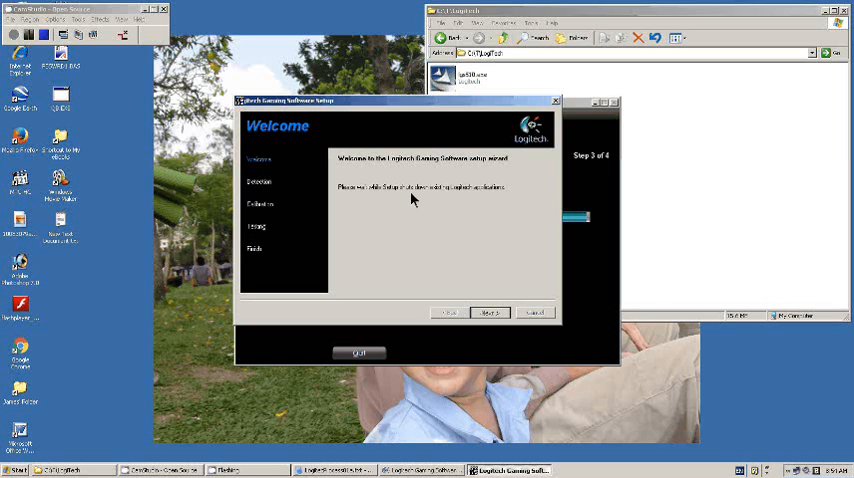
pyautogui.click(490, 312)
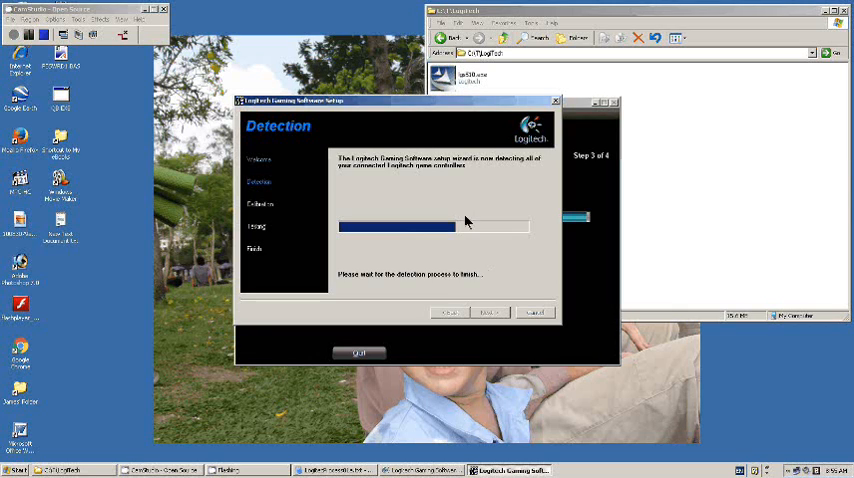
pyautogui.moveTo(482, 216)
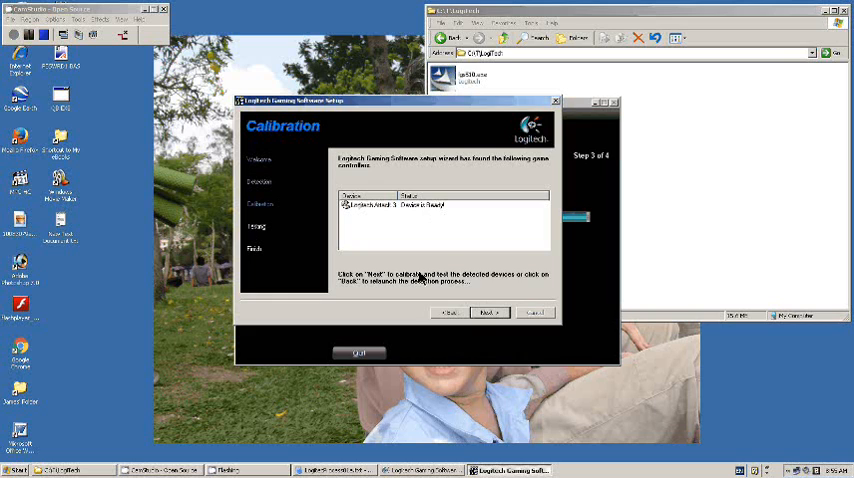
# Step: Run the joystick test, close it, finish the wizard and dismiss the installer's thank-you screen
pyautogui.click(488, 312)
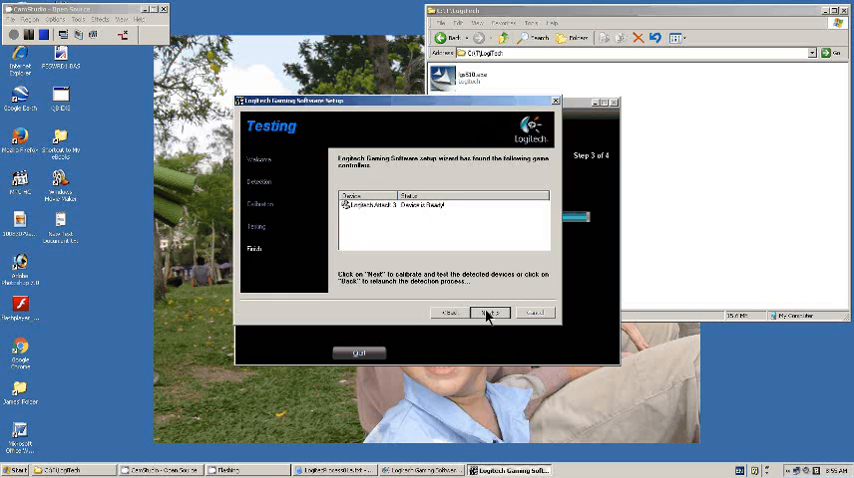
pyautogui.click(492, 312)
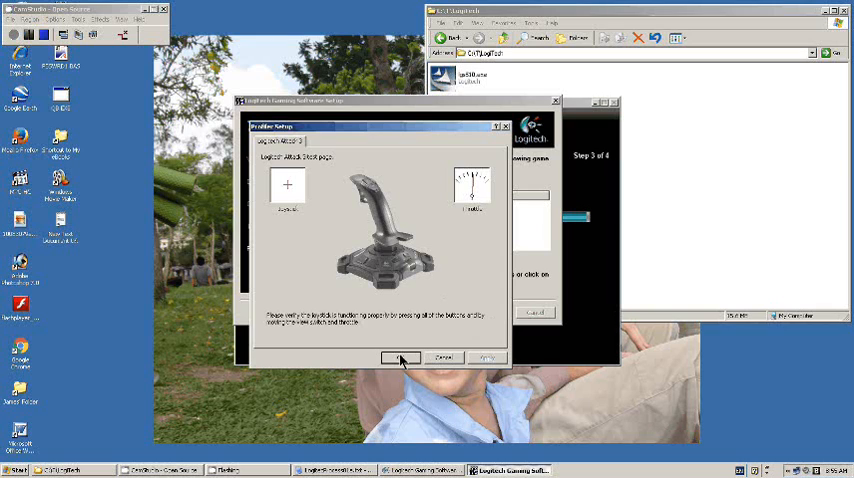
pyautogui.click(400, 358)
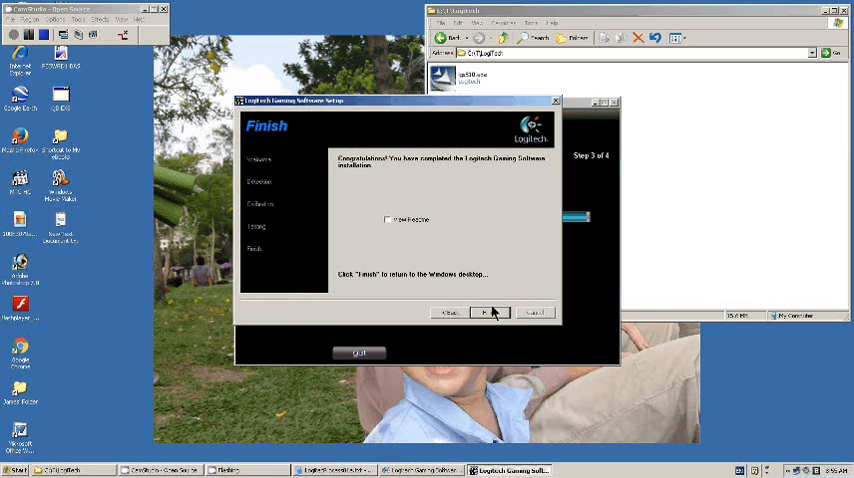
pyautogui.click(488, 312)
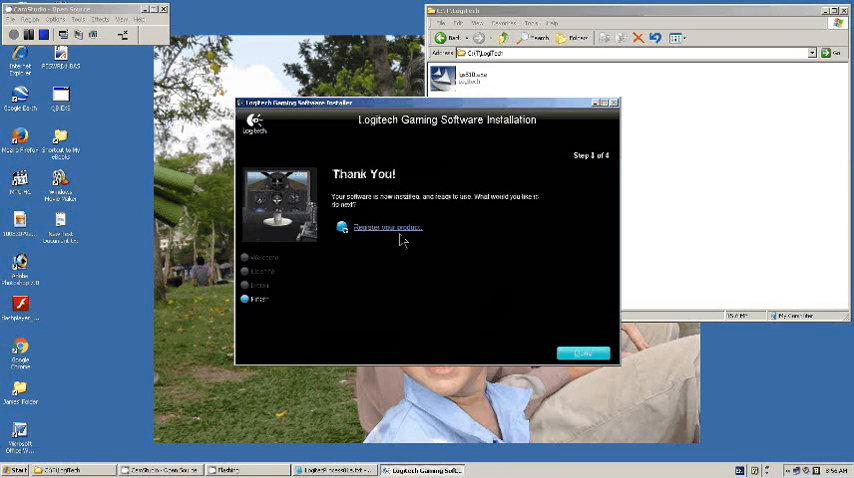
pyautogui.moveTo(536, 208)
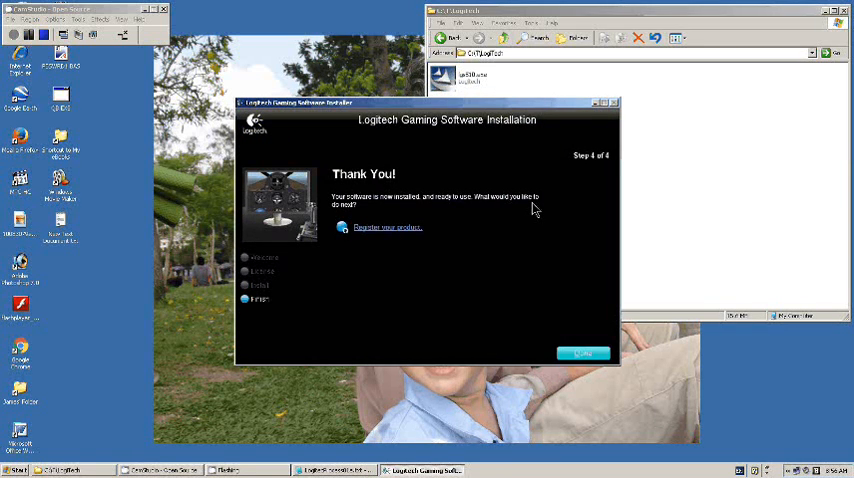
pyautogui.click(584, 352)
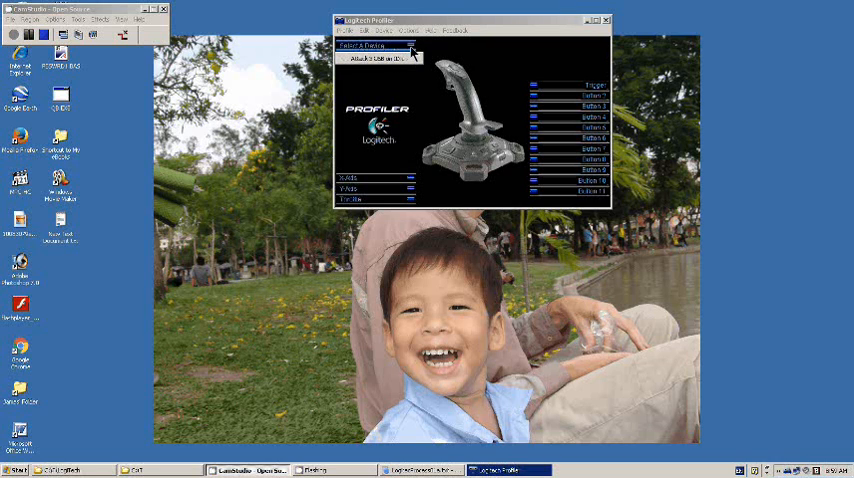
pyautogui.click(378, 46)
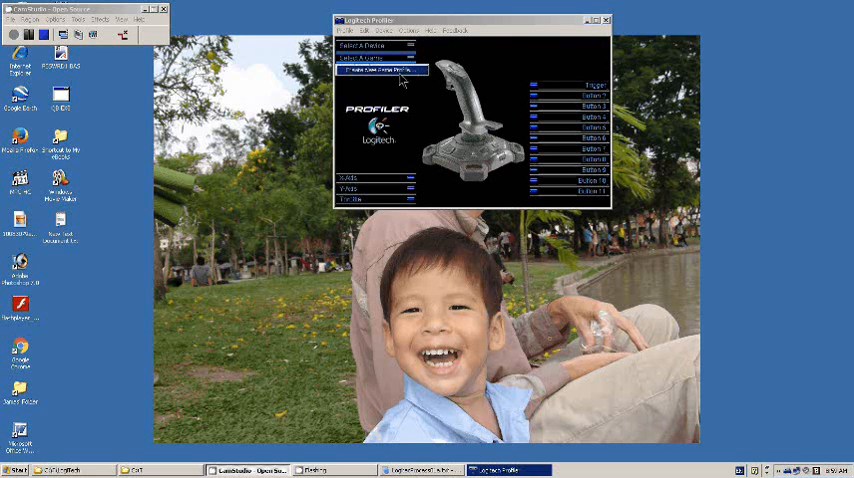
pyautogui.click(384, 70)
pyautogui.write('Tank Online01')
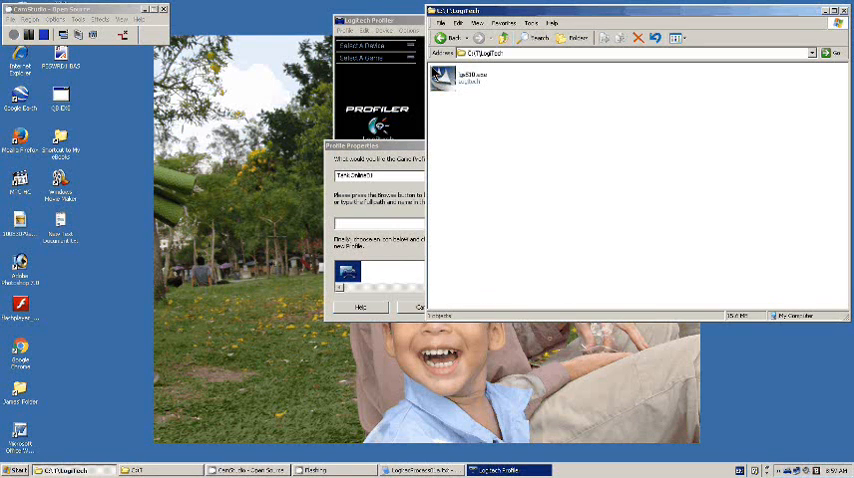
pyautogui.moveTo(444, 128)
pyautogui.write('Fake.exe')
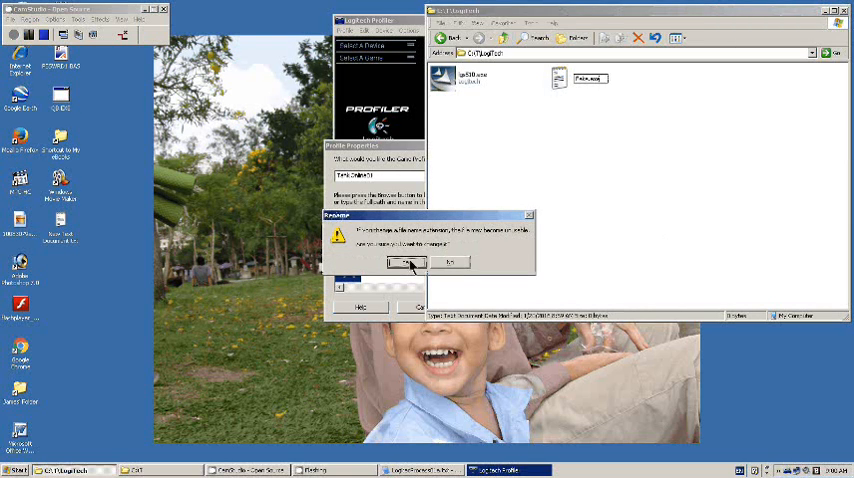
# Step: Confirm the warning so the exported profile file is saved into the installer folder
pyautogui.click(406, 262)
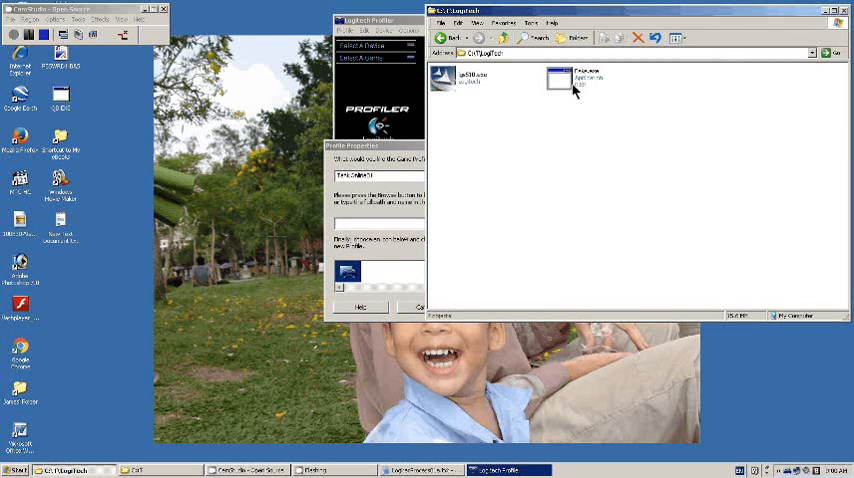
pyautogui.moveTo(370, 160)
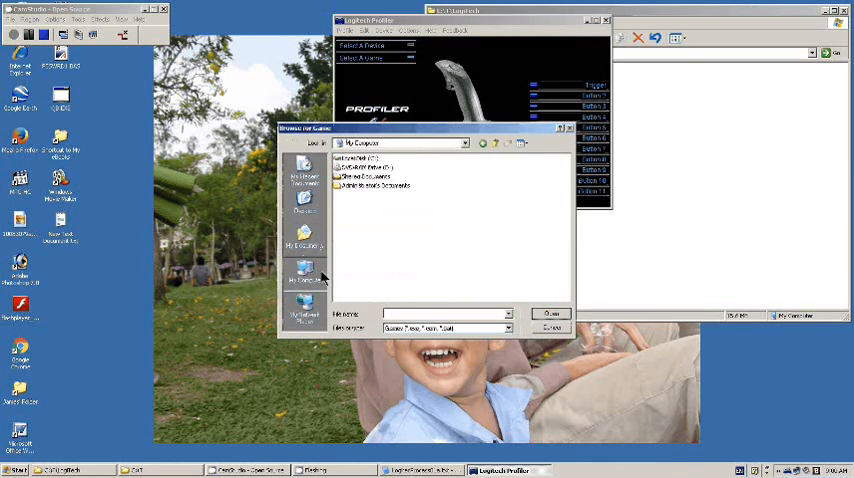
# Step: Browse from My Computer into a drive to locate the game's executable for the new profile
pyautogui.click(364, 158)
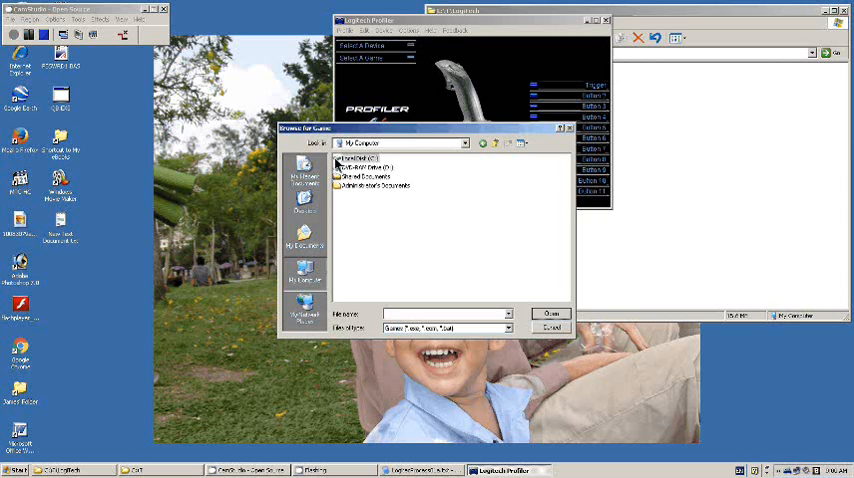
pyautogui.doubleClick(360, 156)
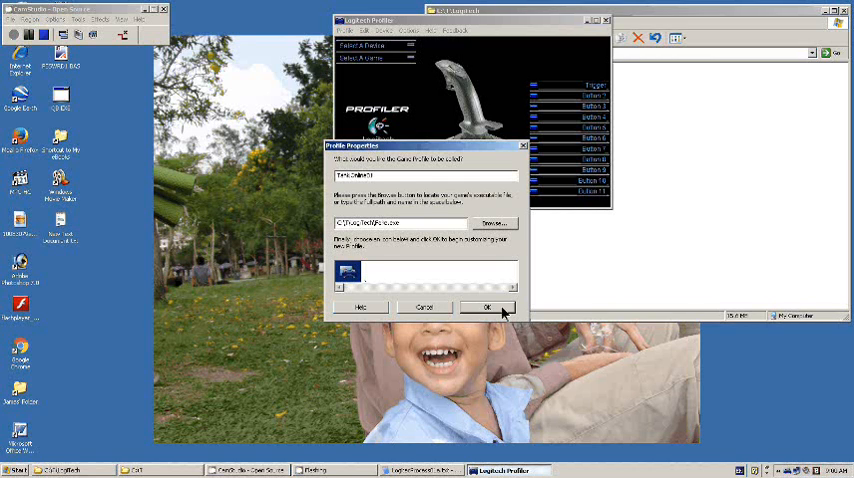
# Step: Confirm the new profile's name and game so it becomes the profile being edited
pyautogui.click(488, 308)
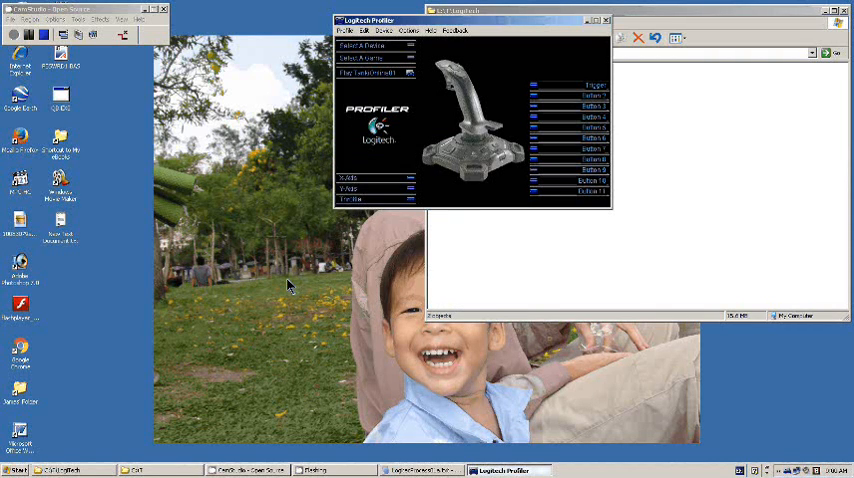
pyautogui.moveTo(396, 82)
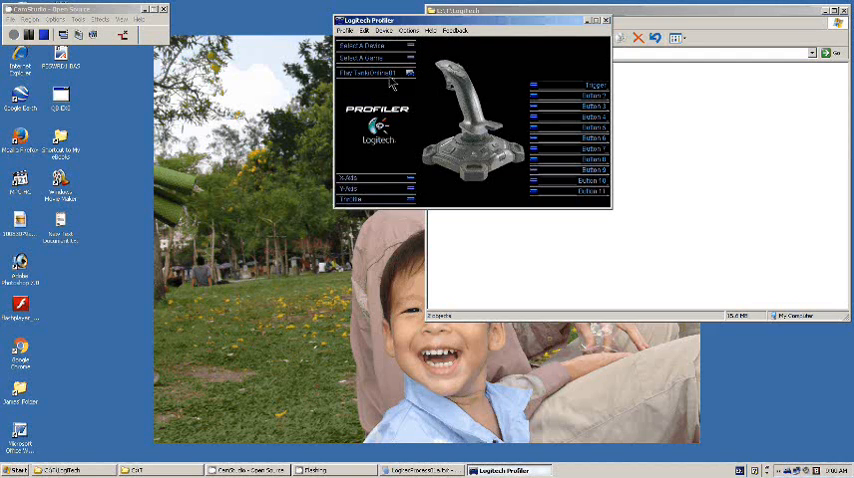
pyautogui.moveTo(450, 92)
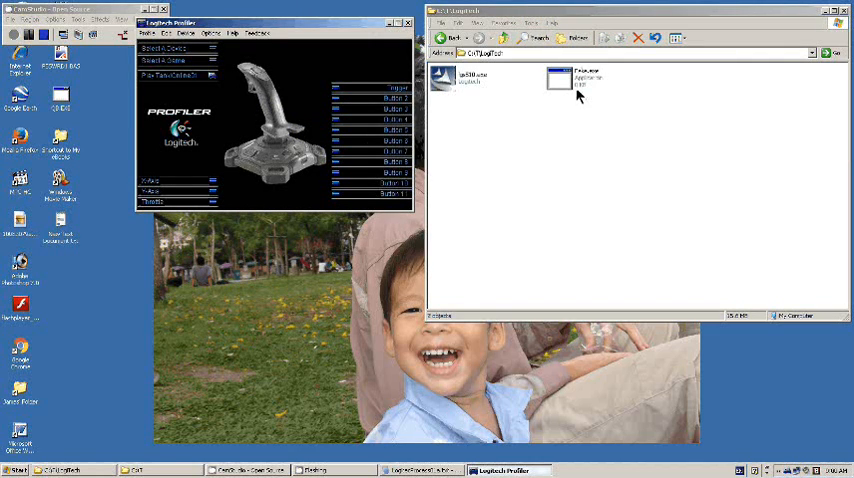
pyautogui.moveTo(570, 80)
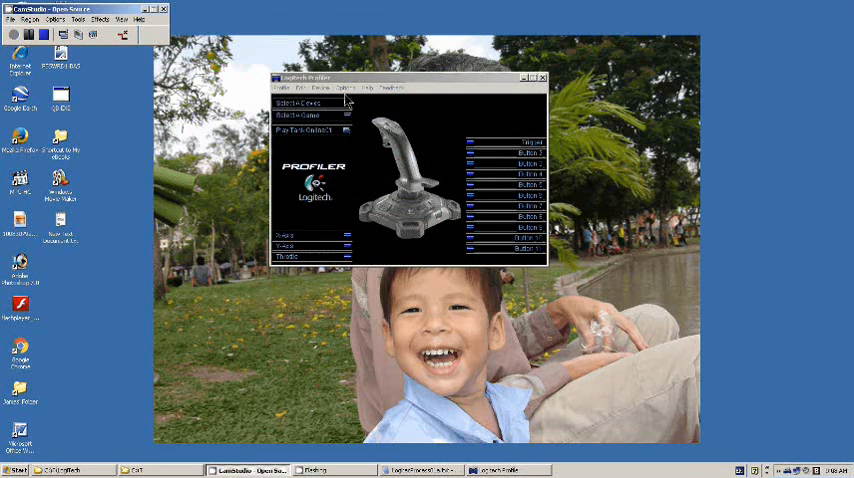
# Step: In Global Profiler Settings, keep the chosen profile persistently active, switch off two startup options and apply
pyautogui.click(344, 88)
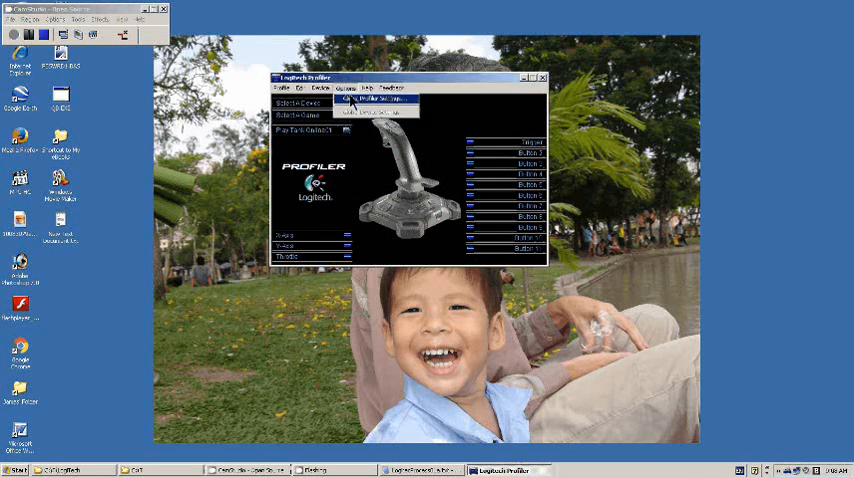
pyautogui.click(376, 100)
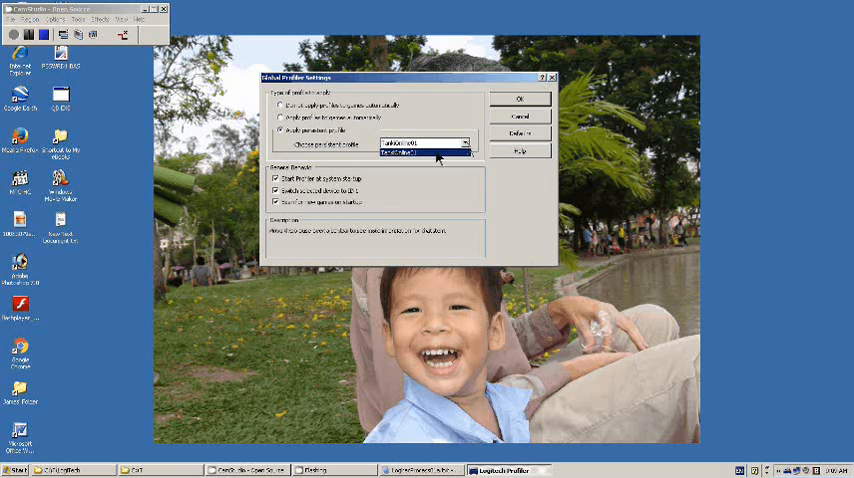
pyautogui.click(424, 140)
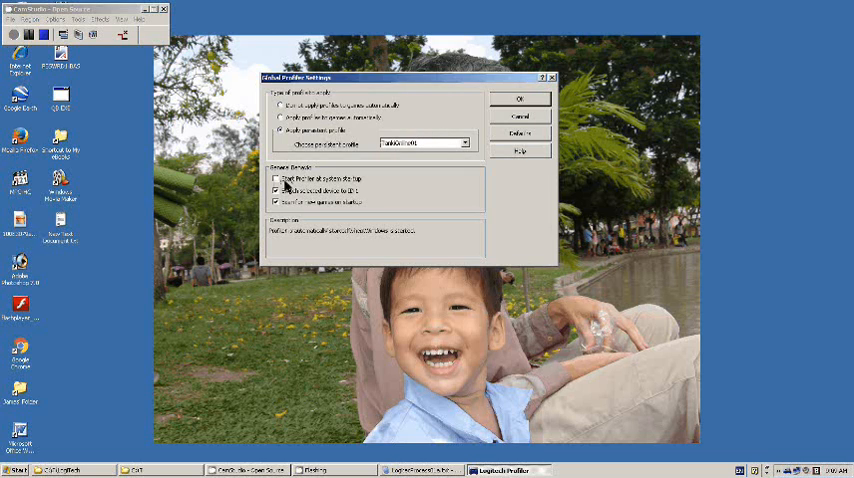
pyautogui.click(276, 192)
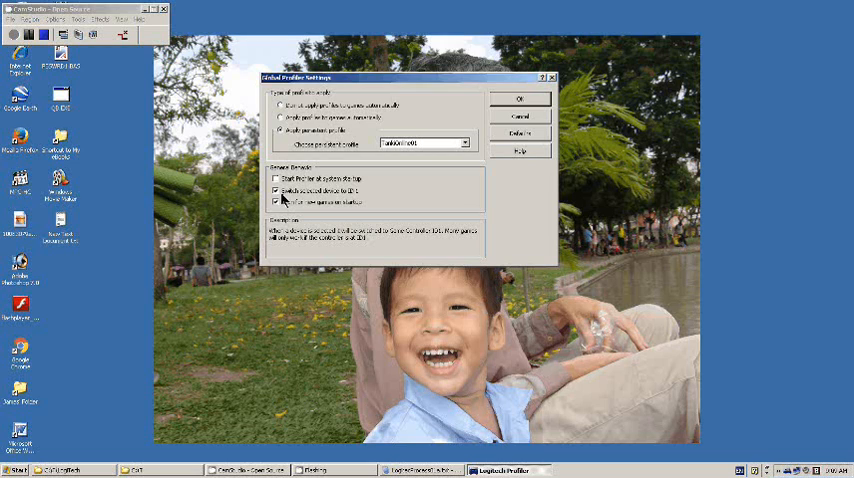
pyautogui.click(276, 202)
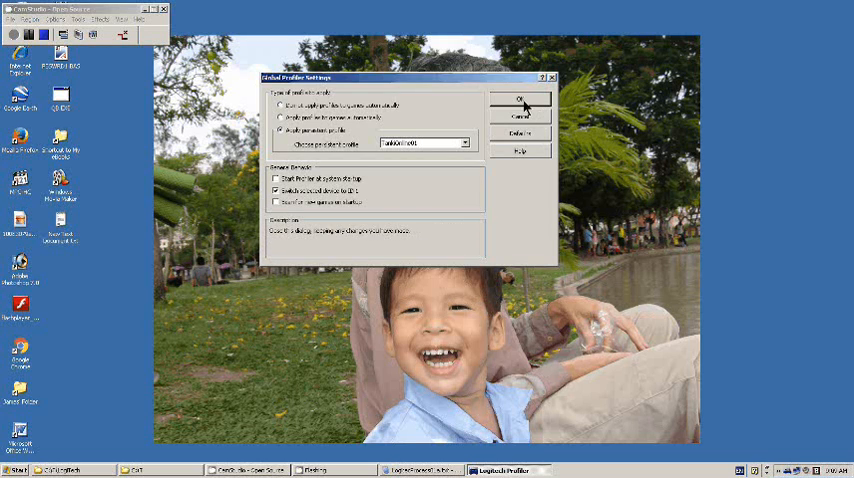
pyautogui.click(520, 100)
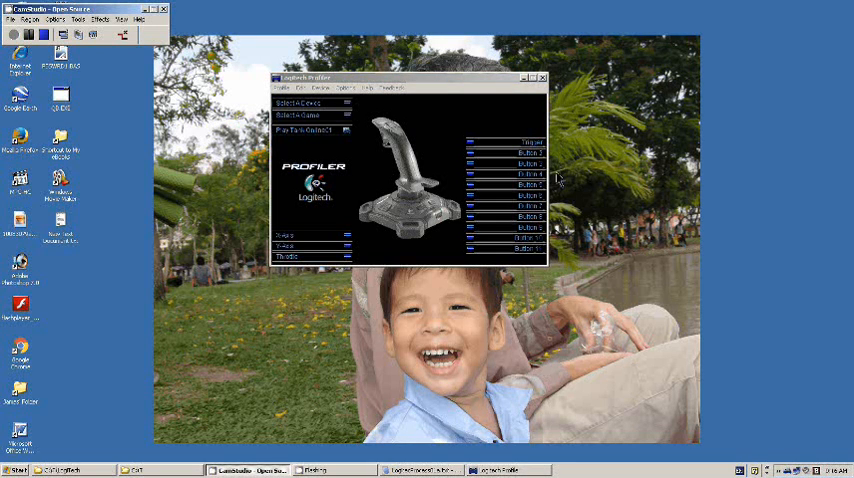
pyautogui.moveTo(640, 200)
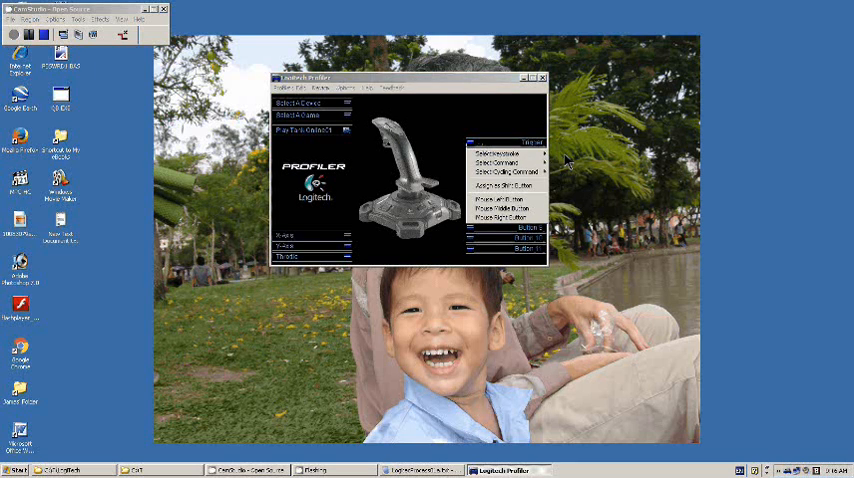
# Step: Choose Select Keystroke for the button and start recording its key
pyautogui.click(496, 152)
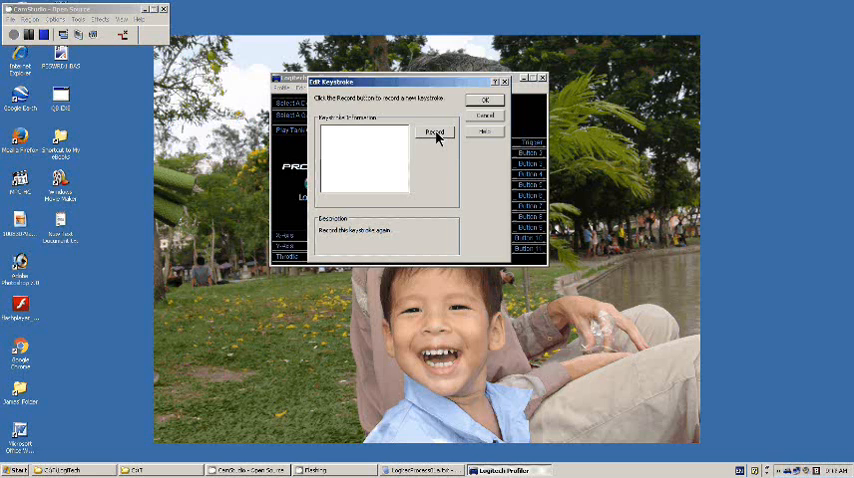
pyautogui.click(434, 132)
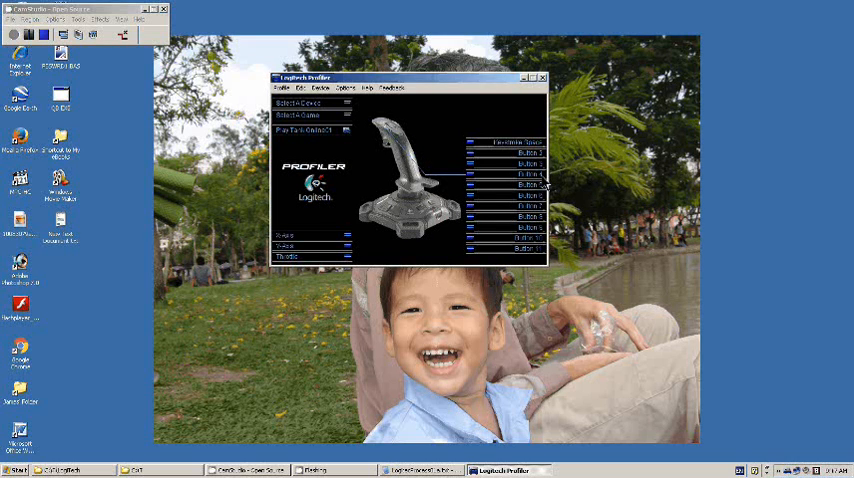
# Step: Record a keystroke for the next joystick button and confirm it
pyautogui.click(520, 176)
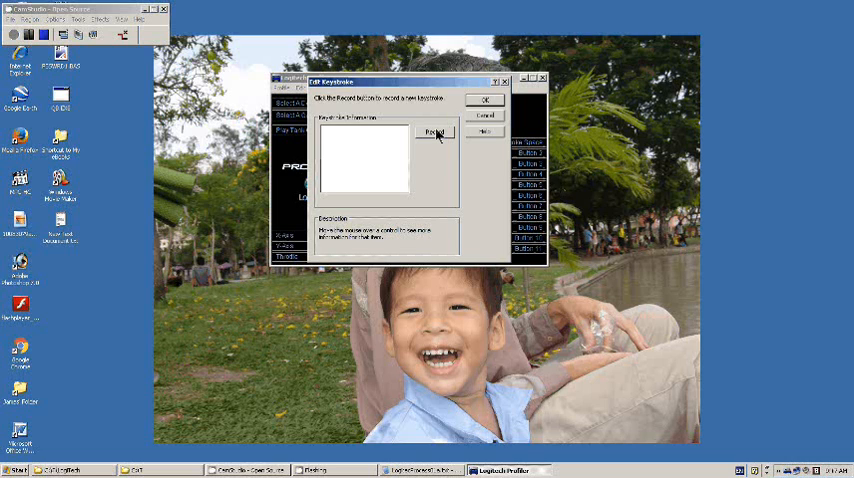
pyautogui.click(436, 132)
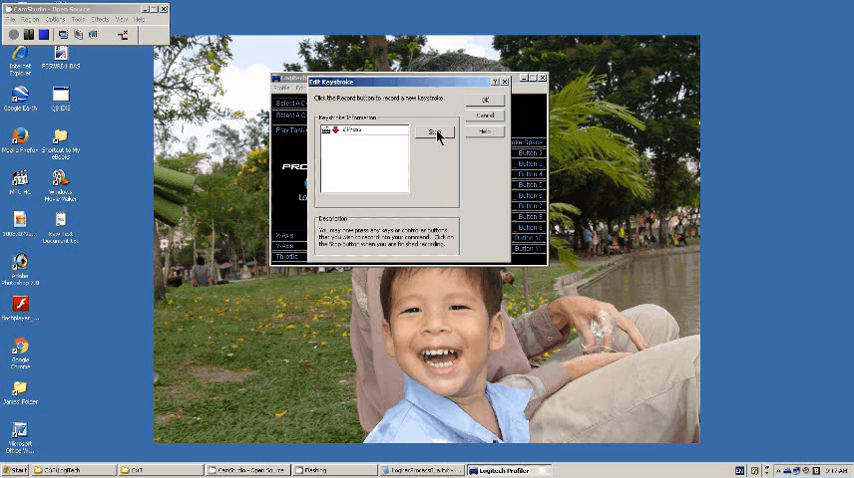
pyautogui.click(436, 132)
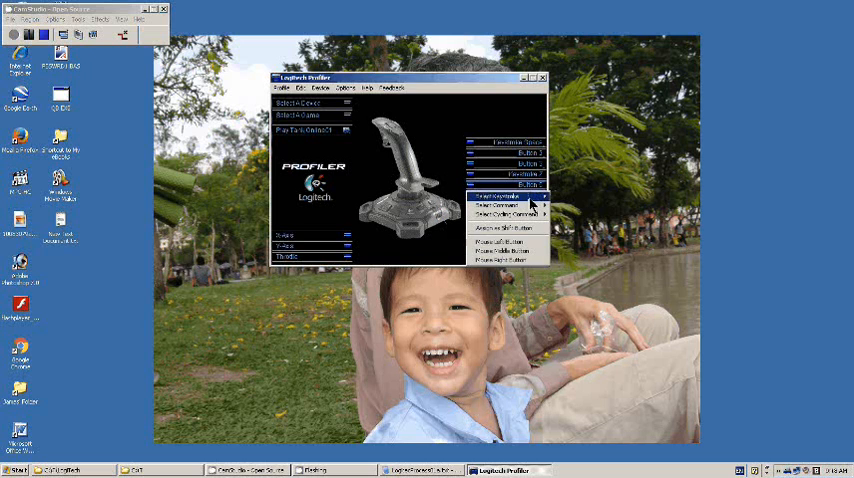
# Step: Record a keystroke for this button, stop recording and confirm the assignment
pyautogui.click(494, 196)
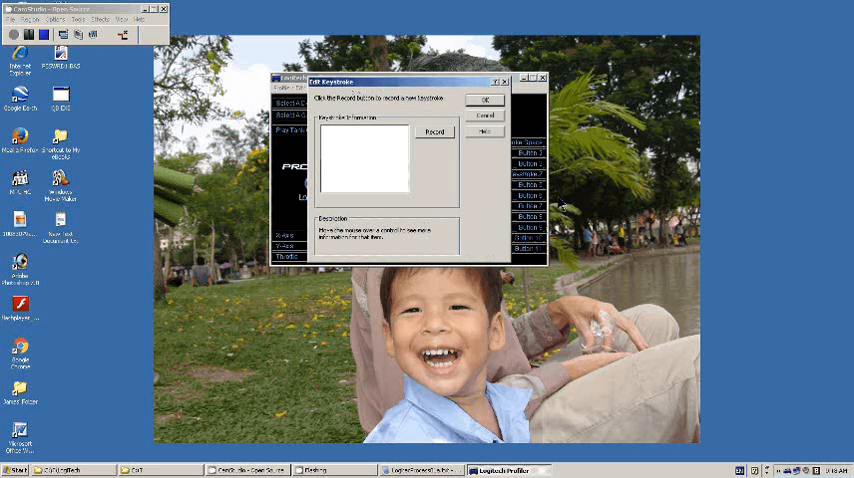
pyautogui.moveTo(464, 202)
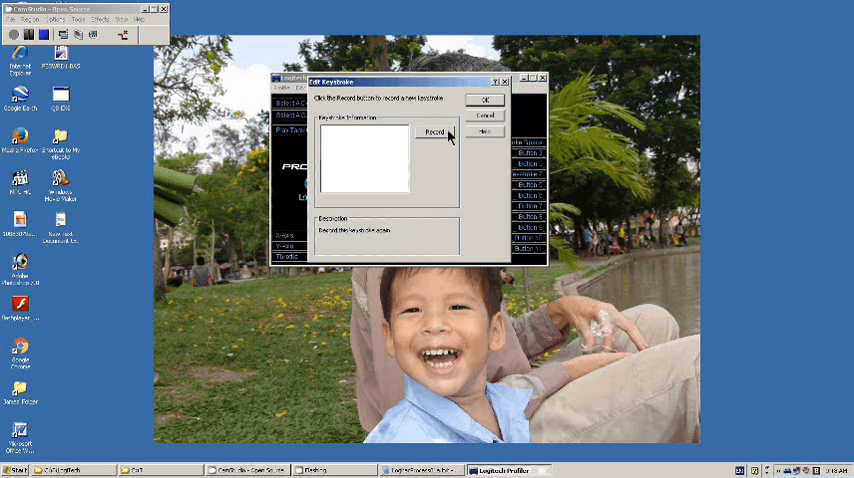
pyautogui.click(434, 132)
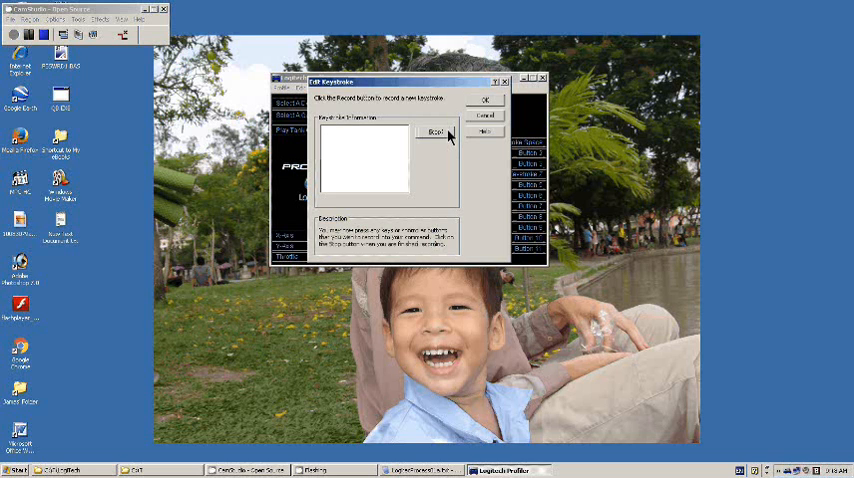
pyautogui.click(436, 132)
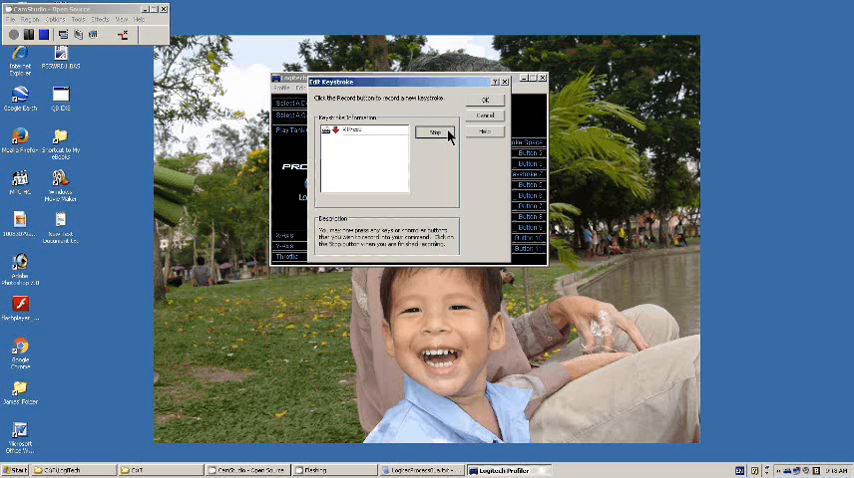
pyautogui.click(484, 100)
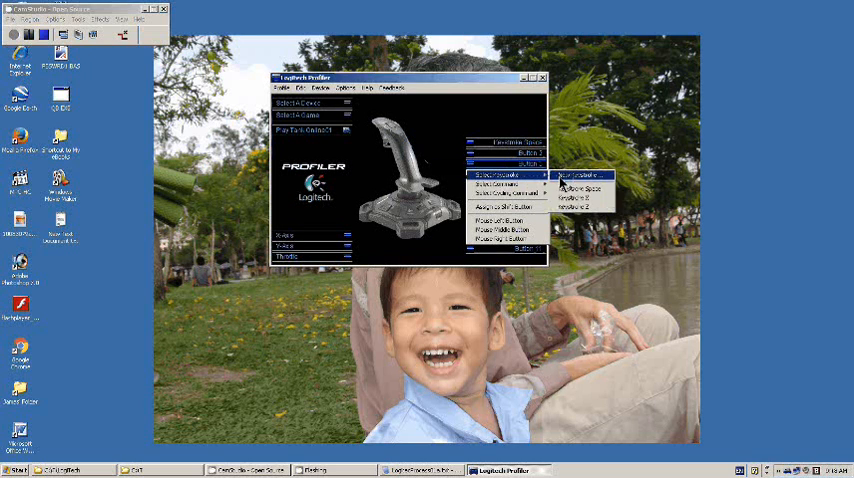
# Step: Pick the keystroke item for this button and record its key
pyautogui.click(582, 174)
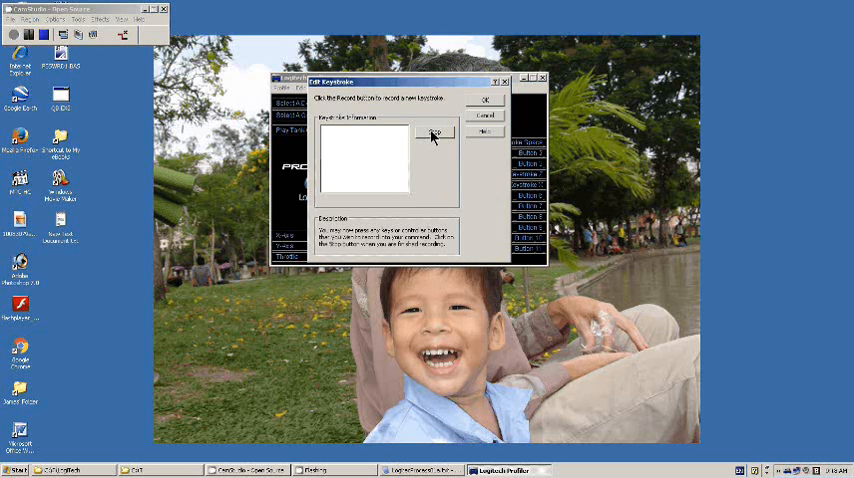
pyautogui.click(436, 132)
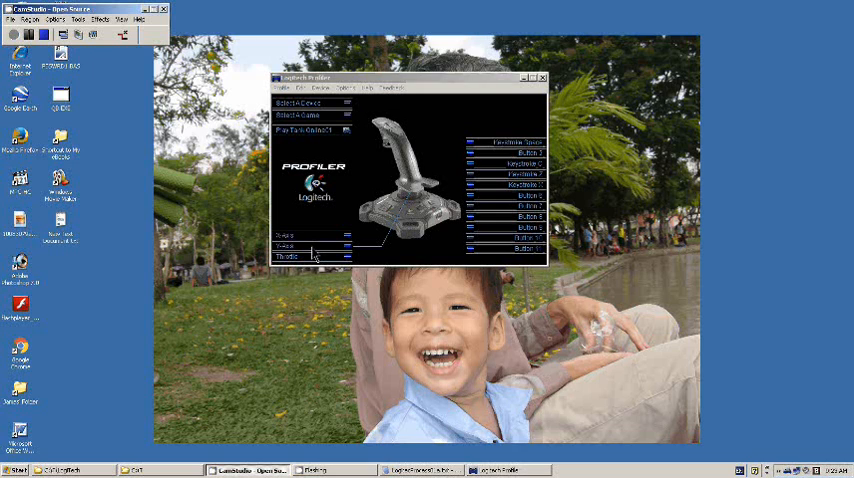
pyautogui.moveTo(324, 242)
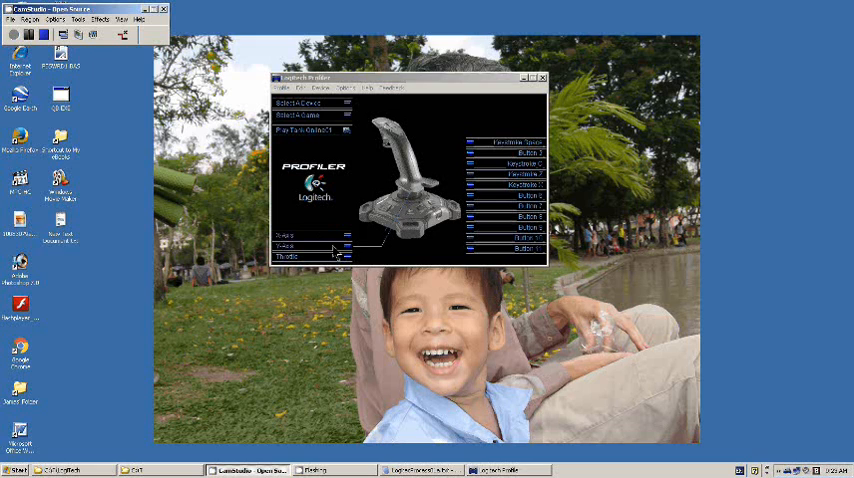
pyautogui.moveTo(336, 252)
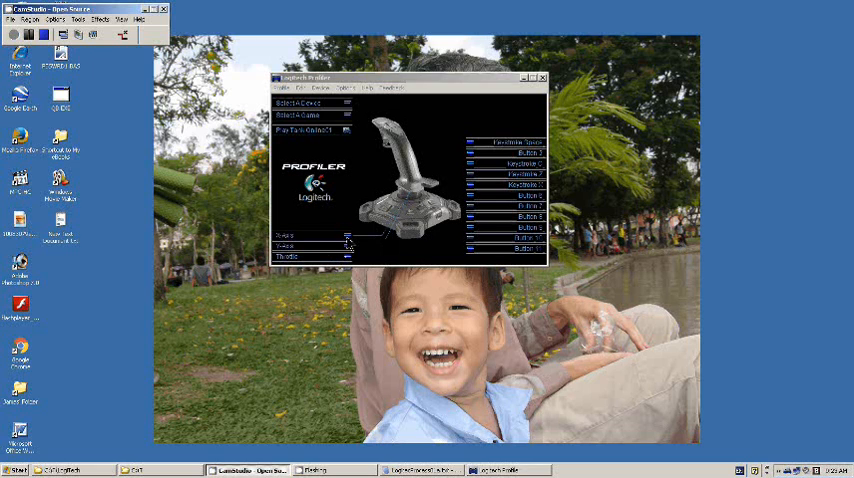
# Step: Bring up the Edit Assignment dialog for one of the joystick axes
pyautogui.click(290, 240)
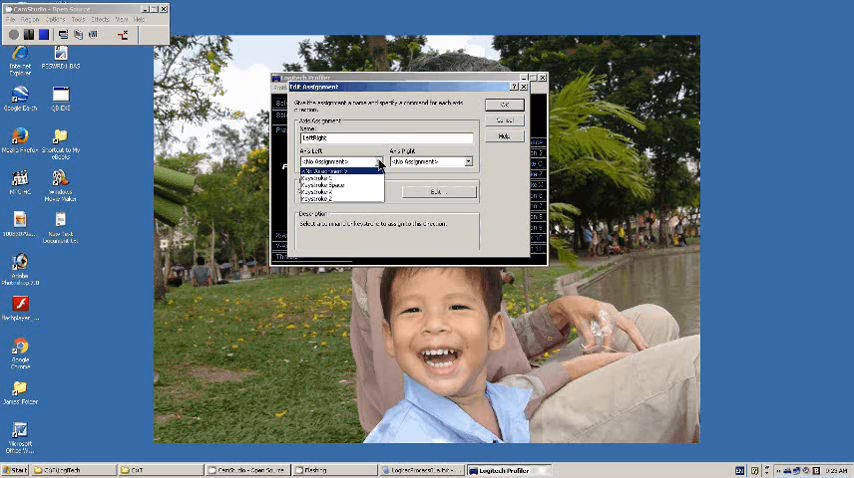
# Step: Record a new keystroke and assign it to the axis's first direction
pyautogui.click(338, 170)
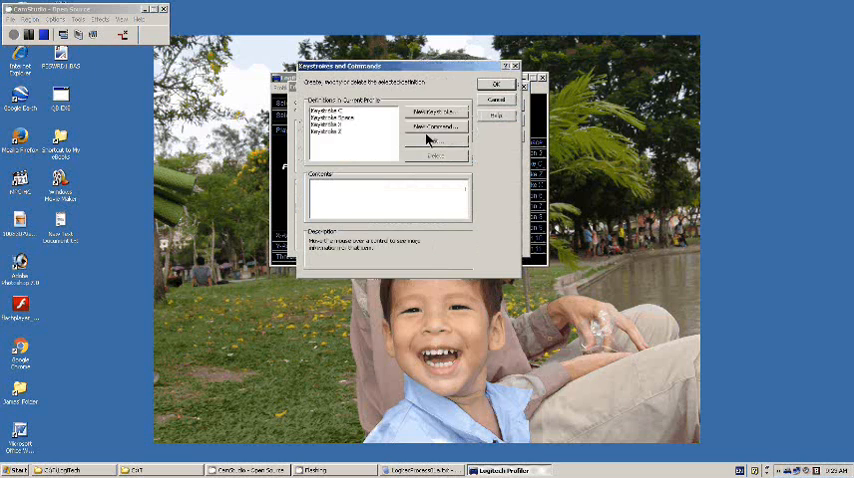
pyautogui.click(432, 112)
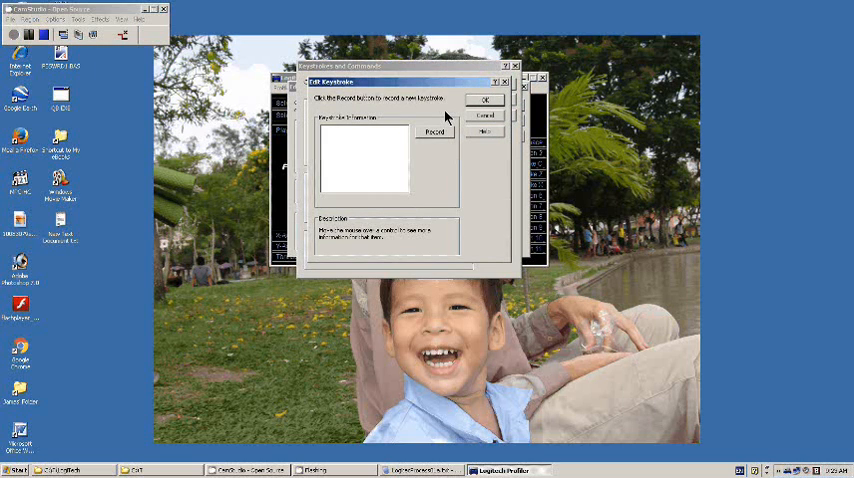
pyautogui.click(434, 132)
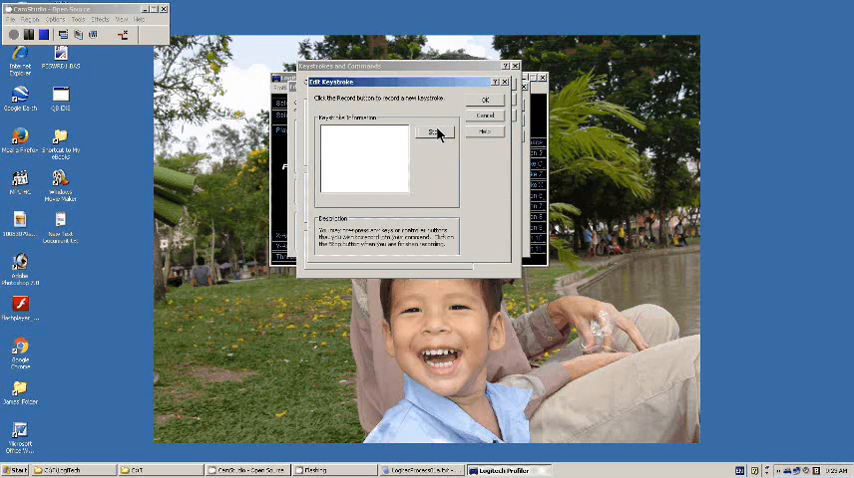
pyautogui.click(436, 132)
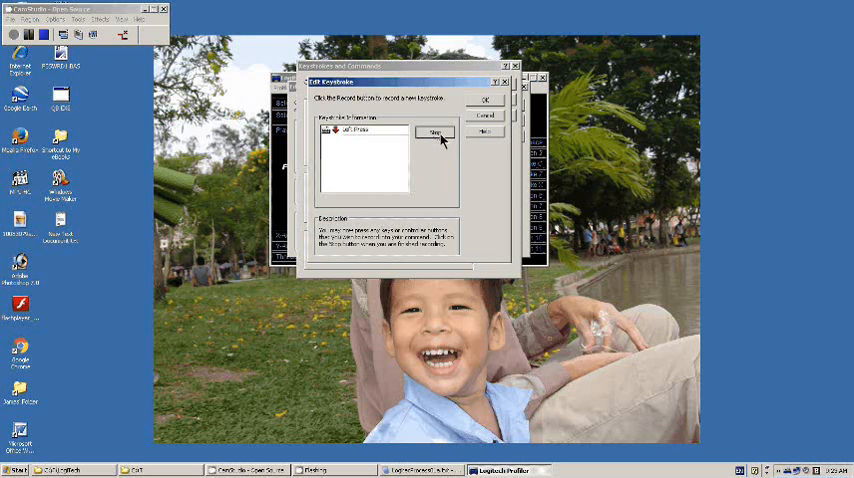
pyautogui.click(436, 132)
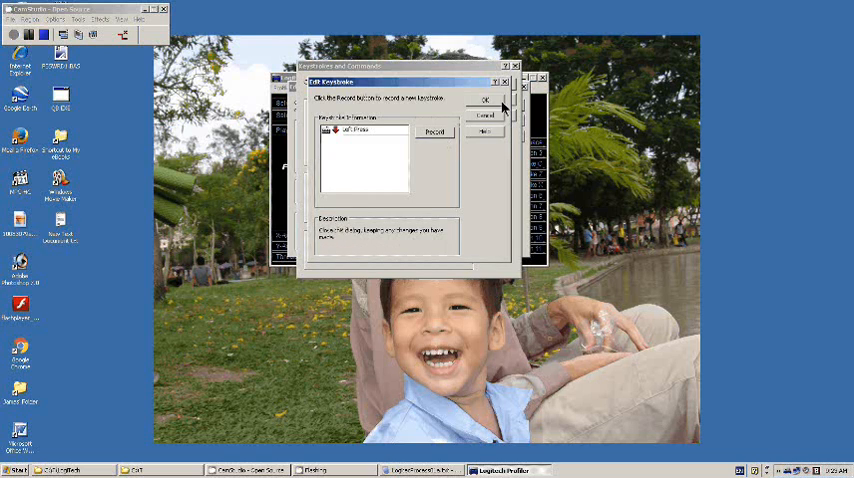
pyautogui.click(484, 100)
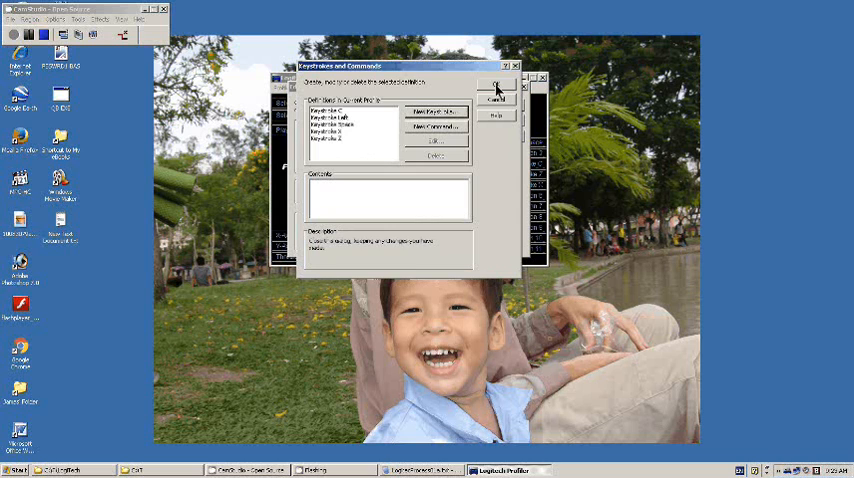
pyautogui.click(496, 84)
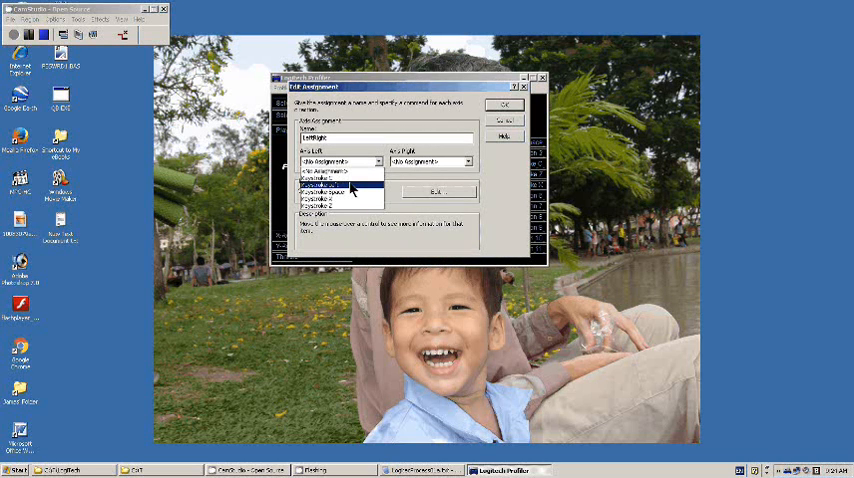
pyautogui.click(340, 184)
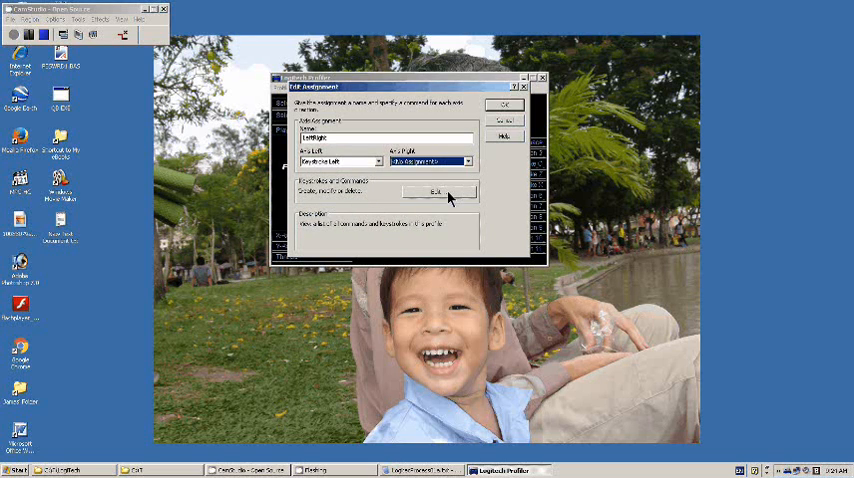
# Step: Record a second keystroke, assign it to the other direction and confirm the axis assignment
pyautogui.click(434, 192)
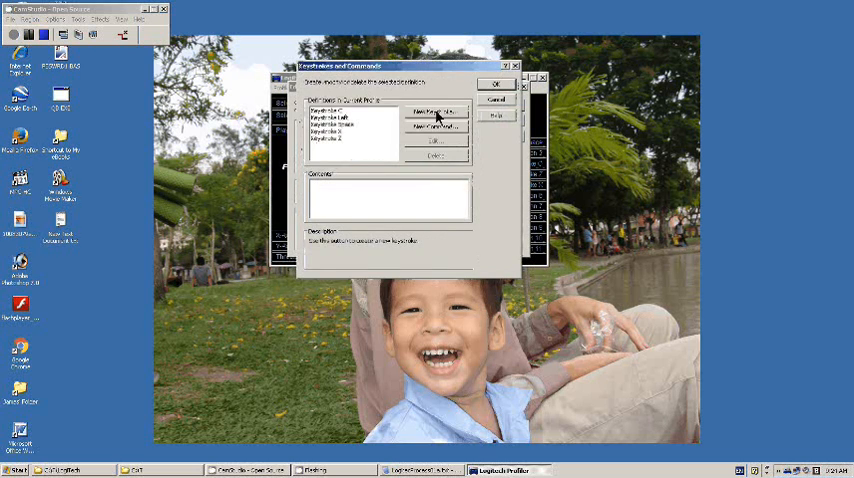
pyautogui.click(434, 112)
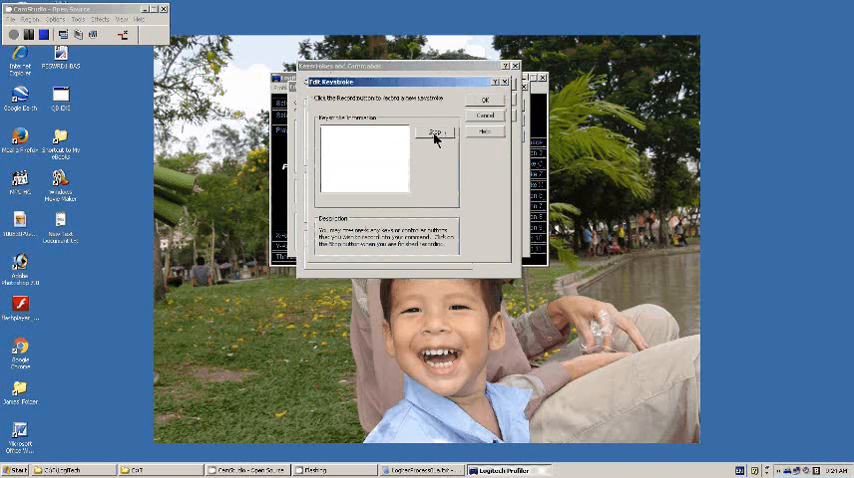
pyautogui.click(434, 132)
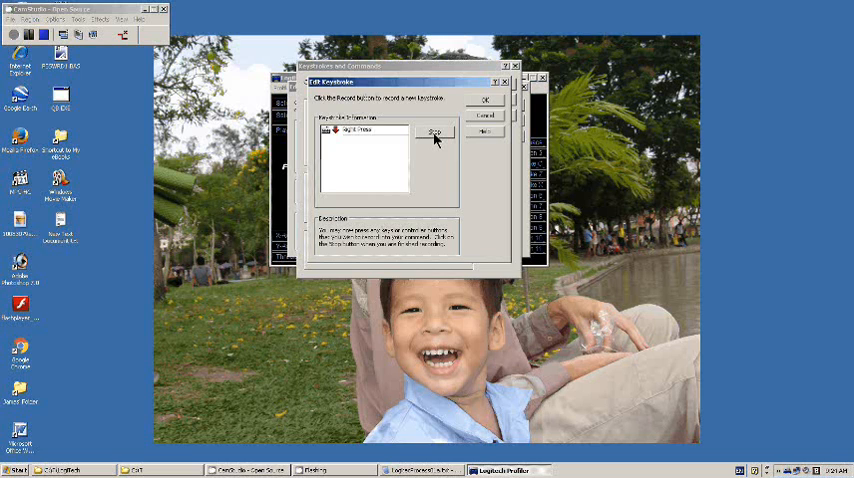
pyautogui.click(436, 132)
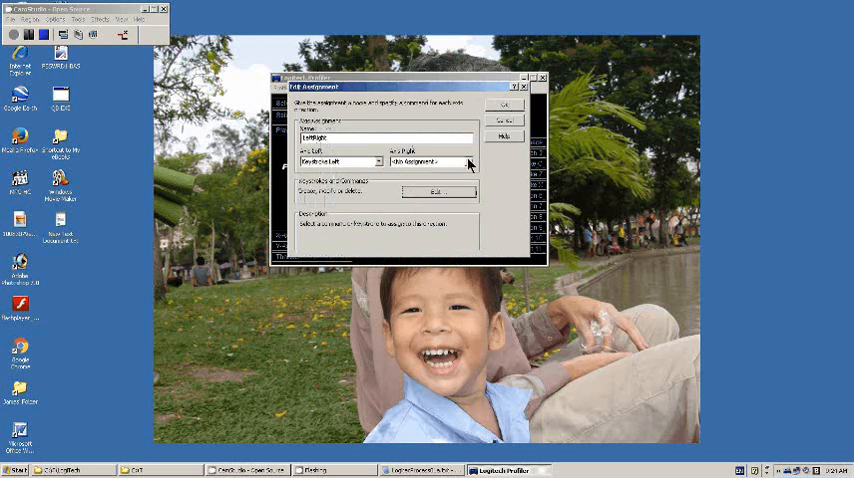
pyautogui.click(468, 162)
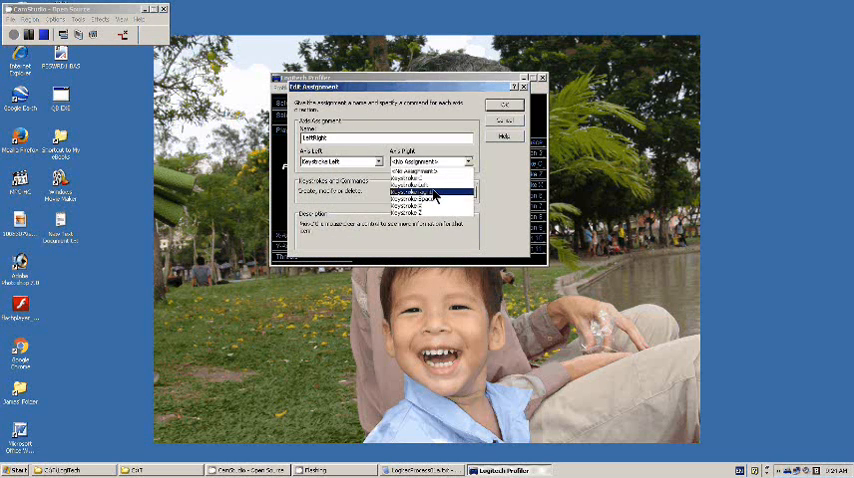
pyautogui.click(430, 190)
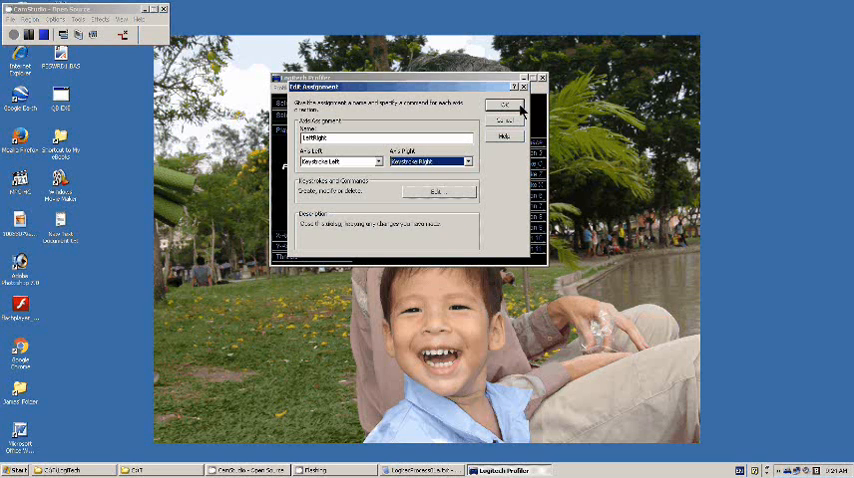
pyautogui.click(504, 104)
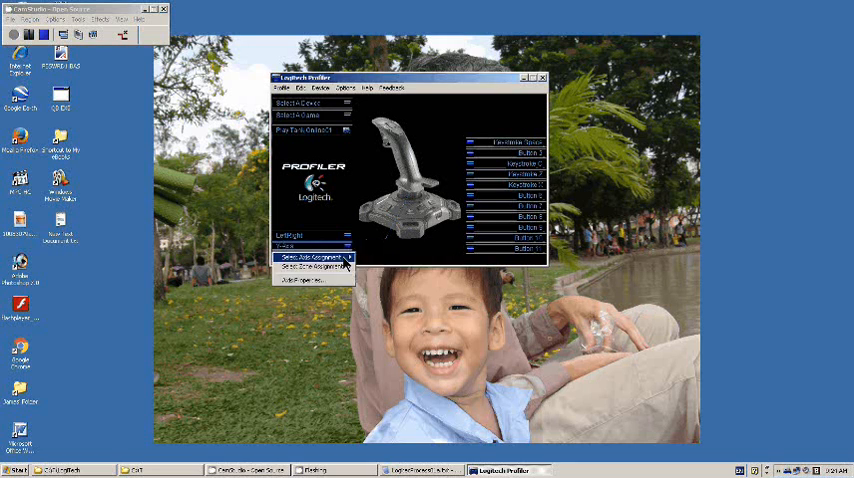
# Step: Bring up another axis's assignment and give its first direction a new keystroke
pyautogui.click(308, 258)
pyautogui.write('ForwardBackward')
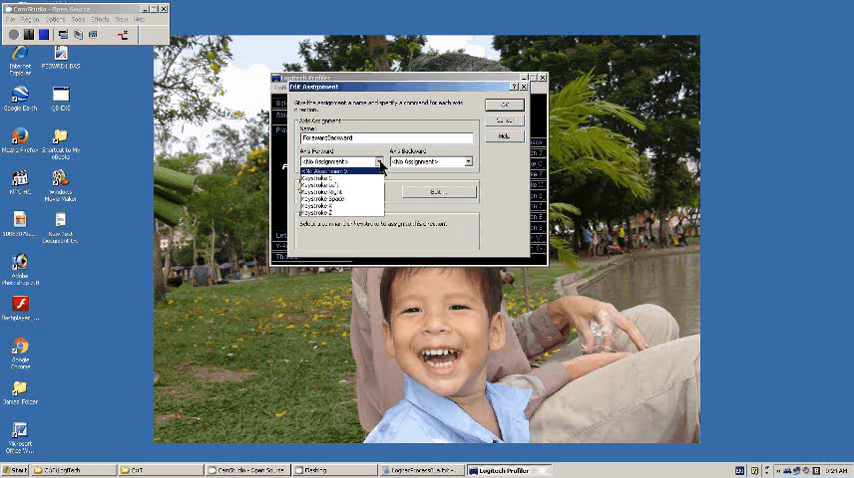
pyautogui.click(336, 170)
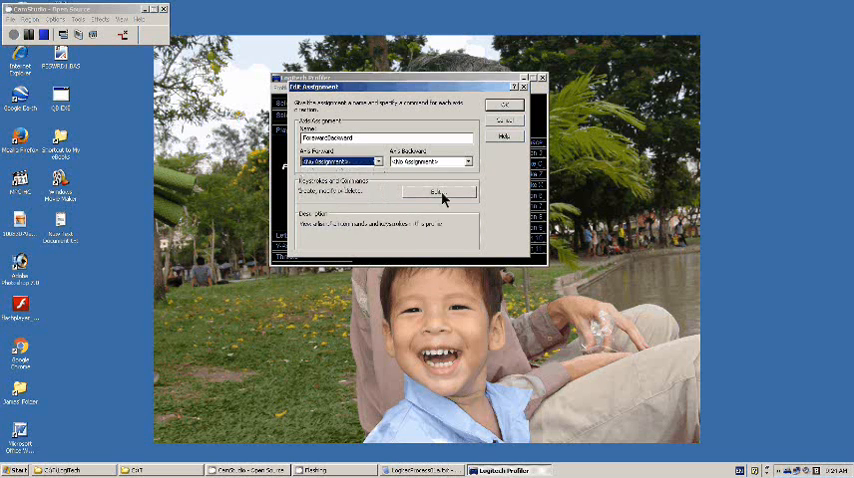
pyautogui.click(436, 192)
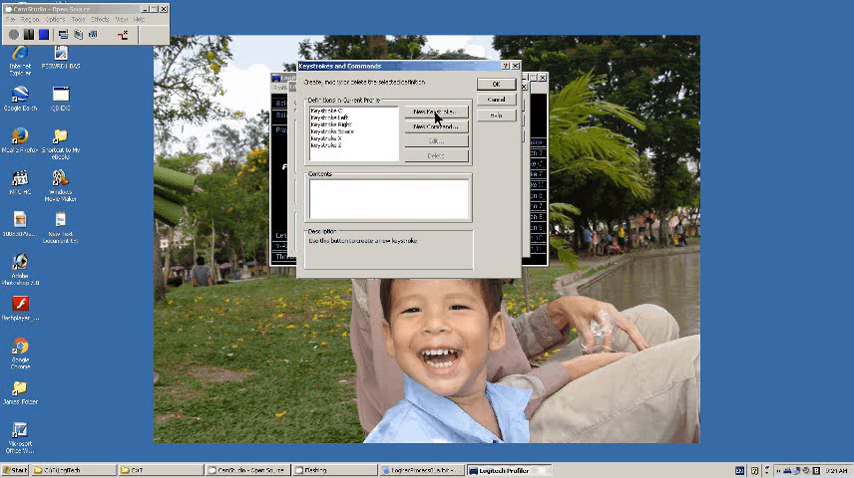
pyautogui.click(432, 112)
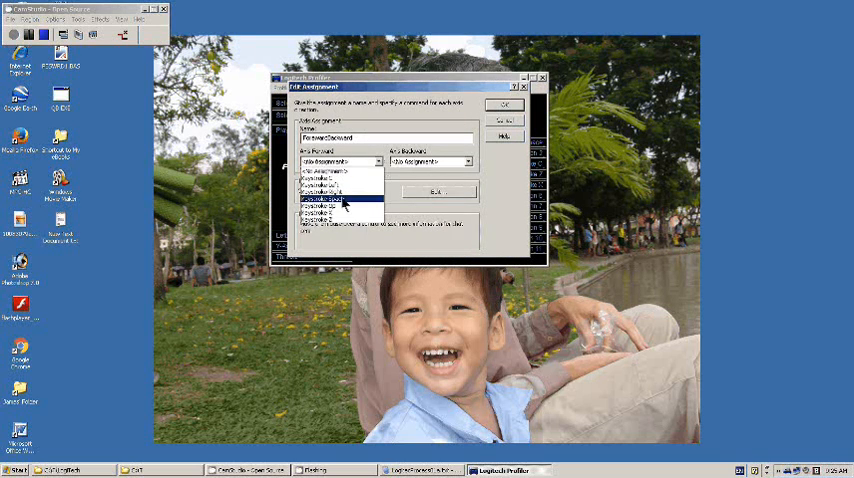
pyautogui.click(340, 198)
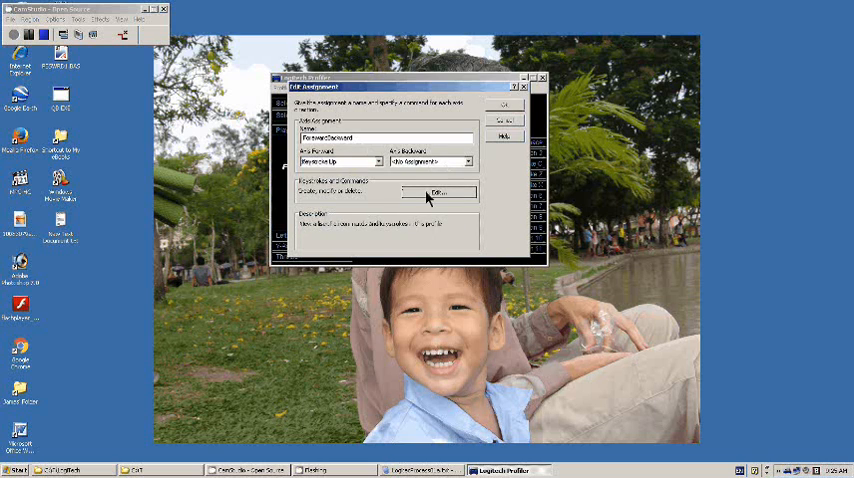
# Step: Record another keystroke for the other direction and confirm the axis assignment
pyautogui.click(438, 192)
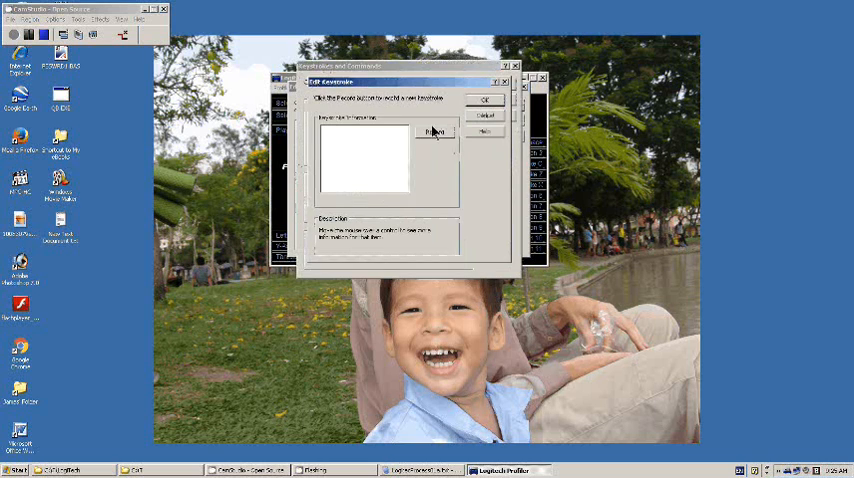
pyautogui.click(436, 132)
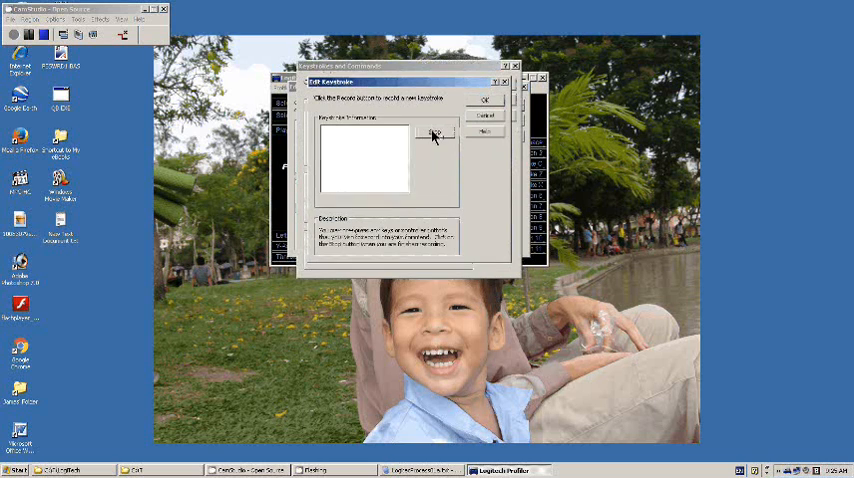
pyautogui.click(436, 132)
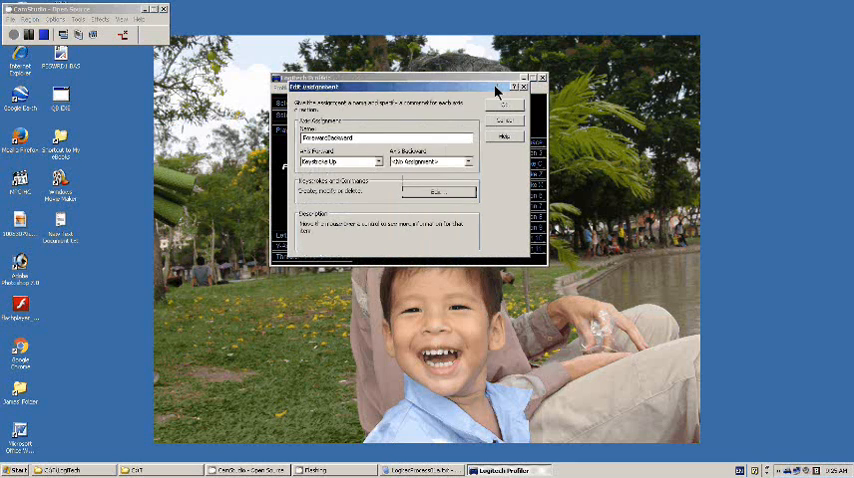
pyautogui.click(470, 160)
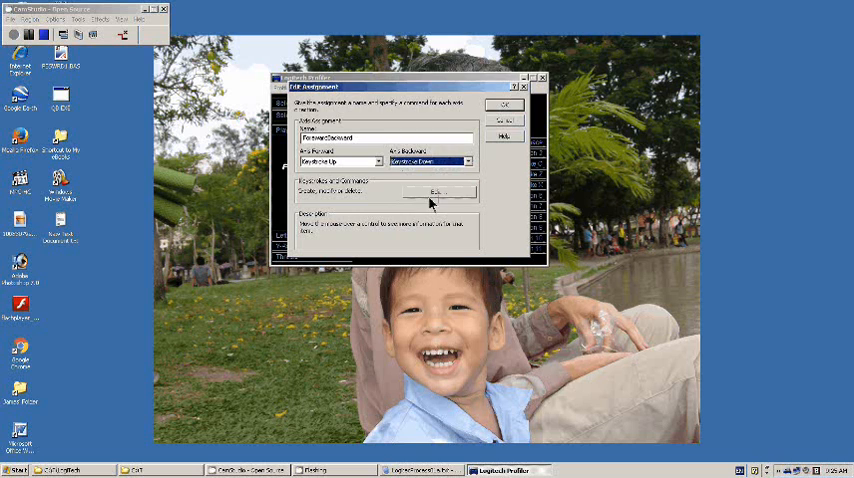
pyautogui.click(504, 104)
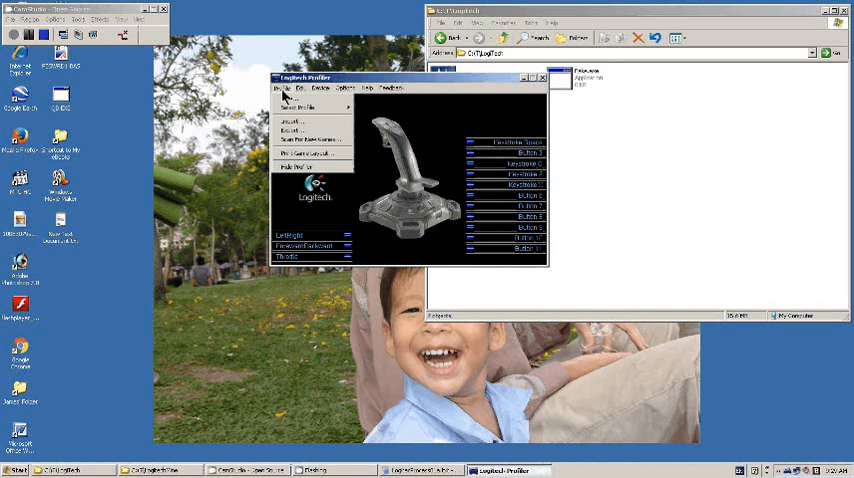
pyautogui.moveTo(290, 132)
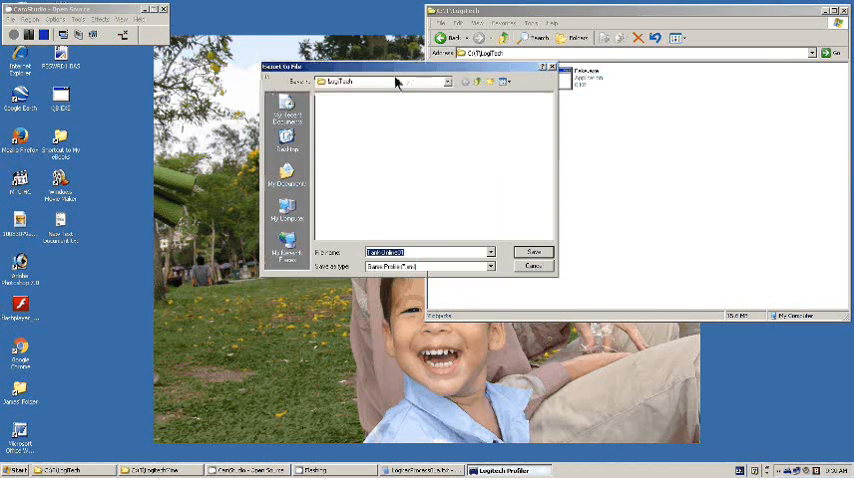
pyautogui.moveTo(730, 184)
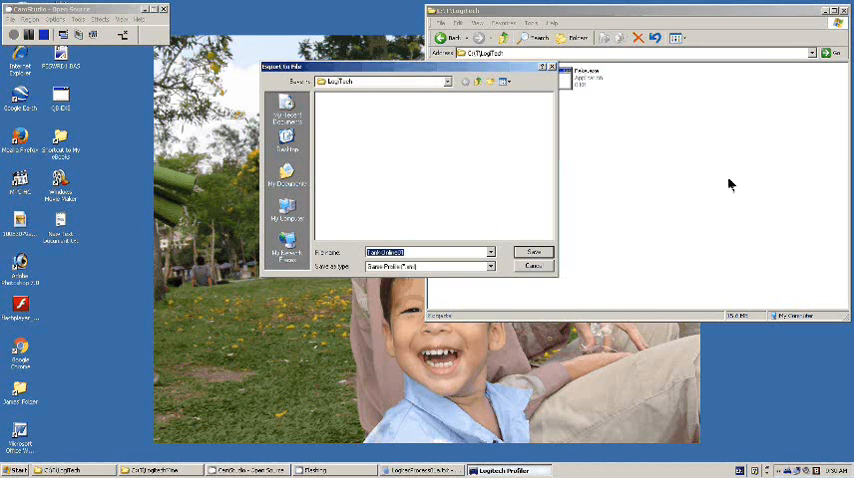